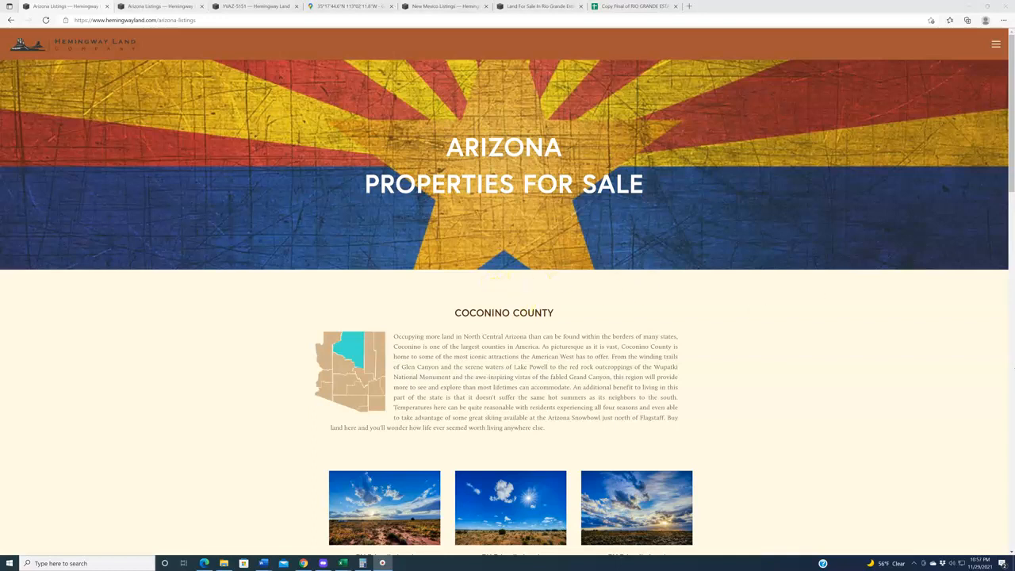
# Scroll to Yavapai County's Bridge Canyon Estates and return to the Arizona listings tab.
pyautogui.scroll(-3)
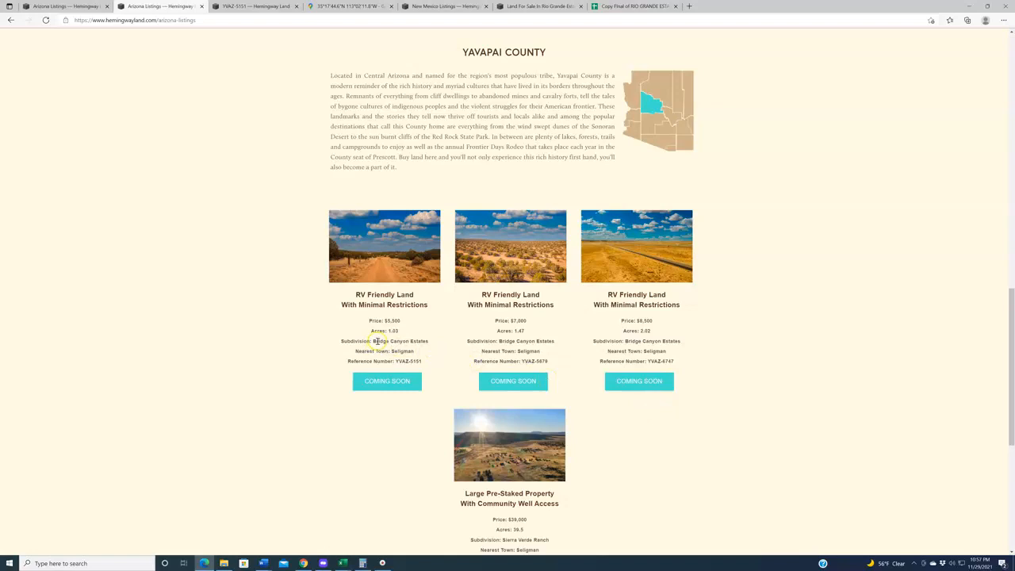
pyautogui.doubleClick(400, 341)
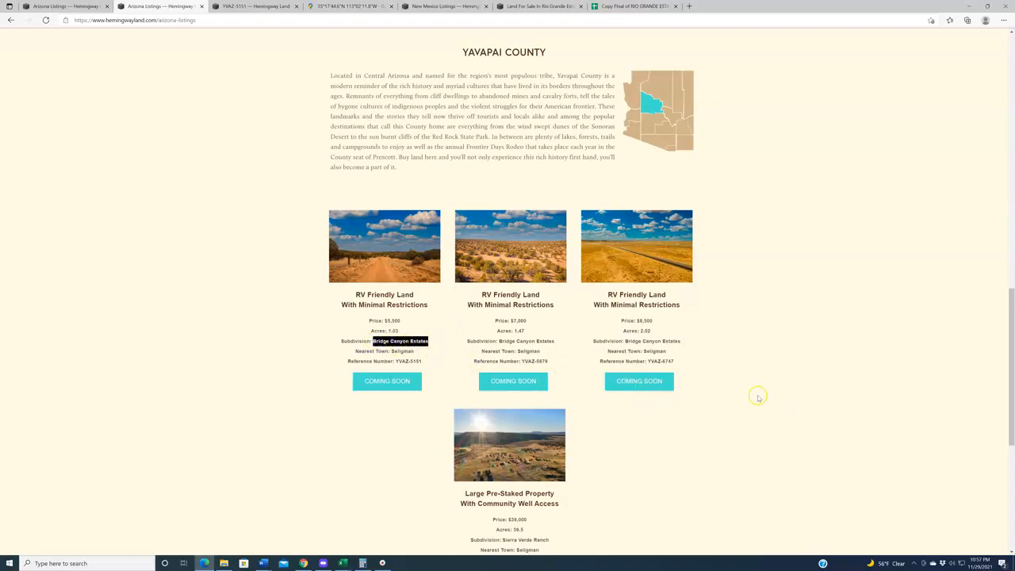
pyautogui.click(349, 6)
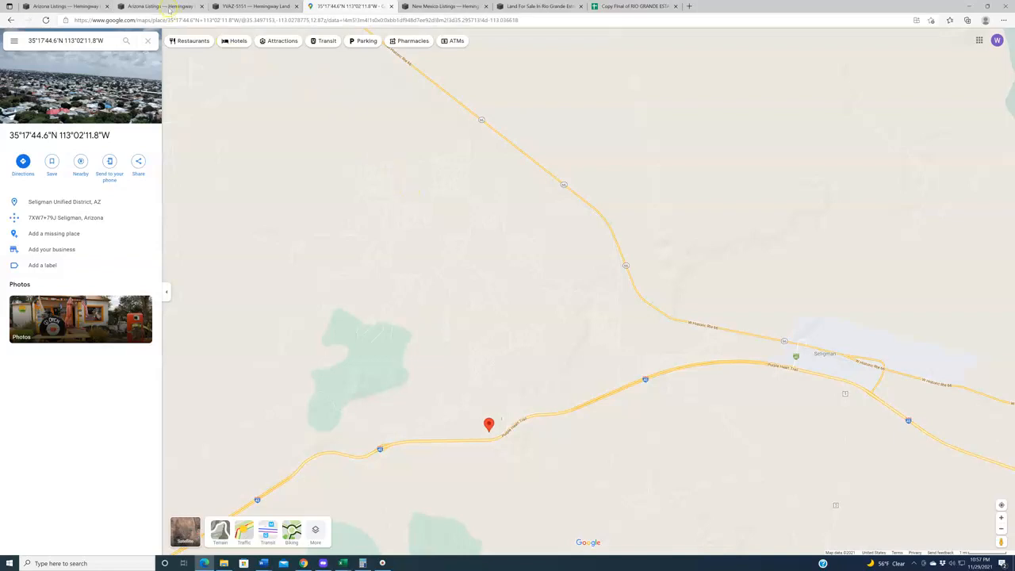
pyautogui.click(158, 6)
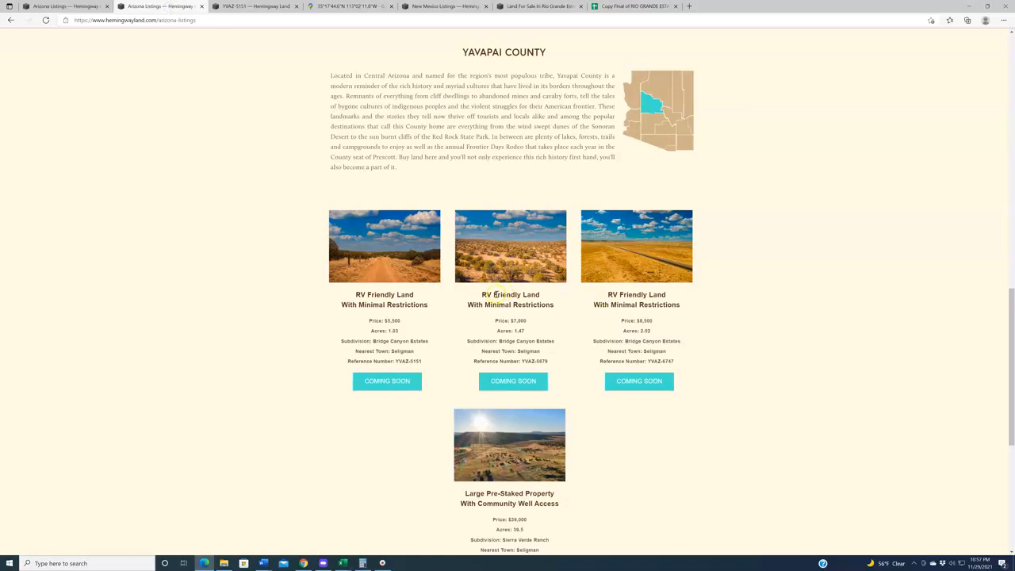
pyautogui.moveTo(987, 366)
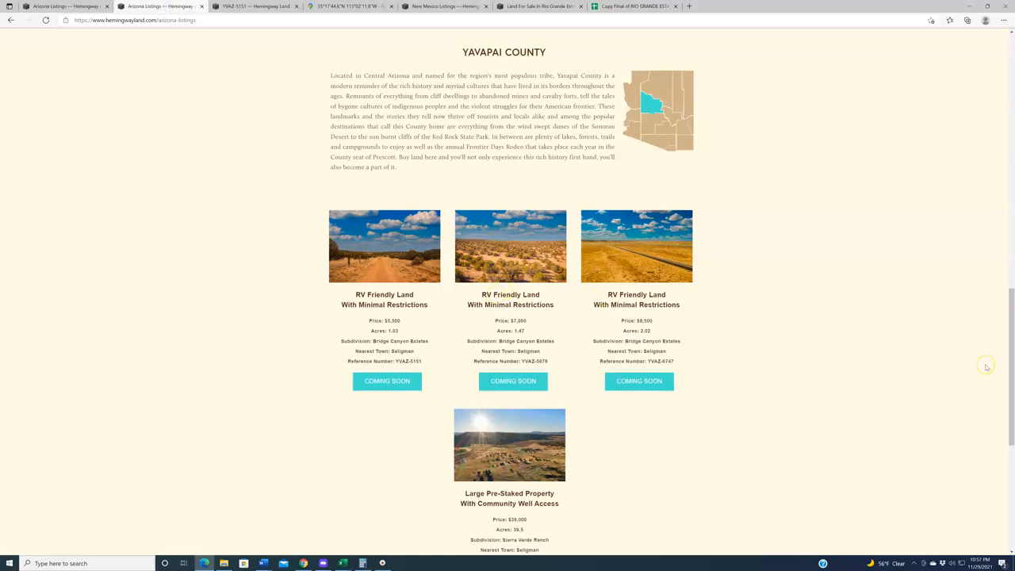
pyautogui.moveTo(986, 367)
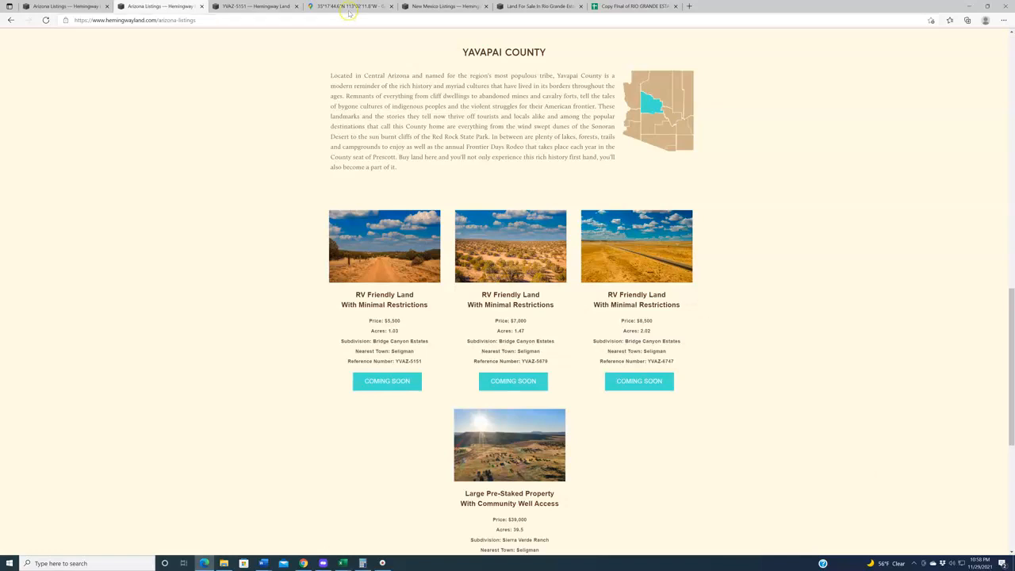
# Zoom the lot's map out from Seligman to show Las Vegas and the Grand Canyon.
pyautogui.click(349, 6)
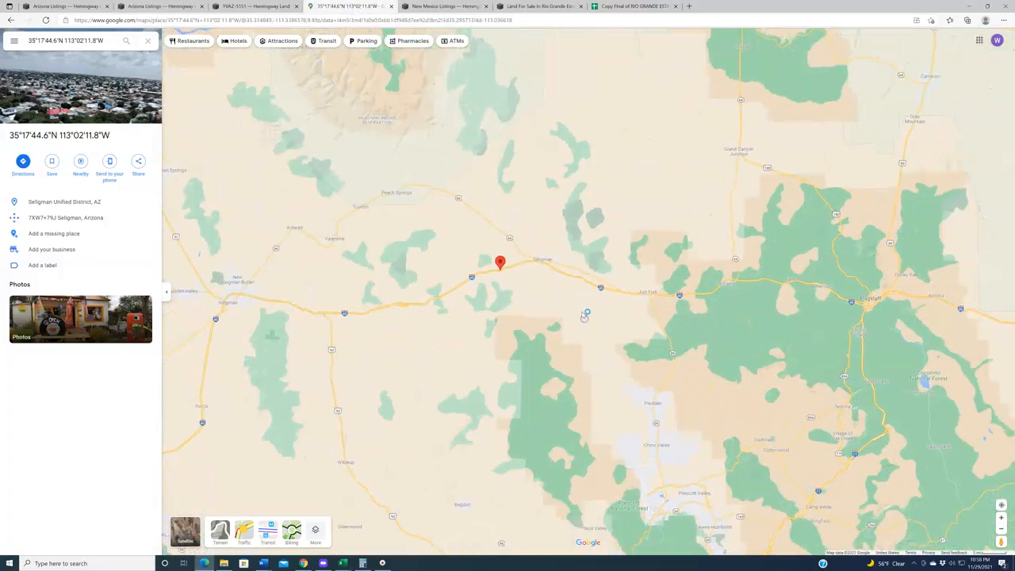
pyautogui.scroll(-3)
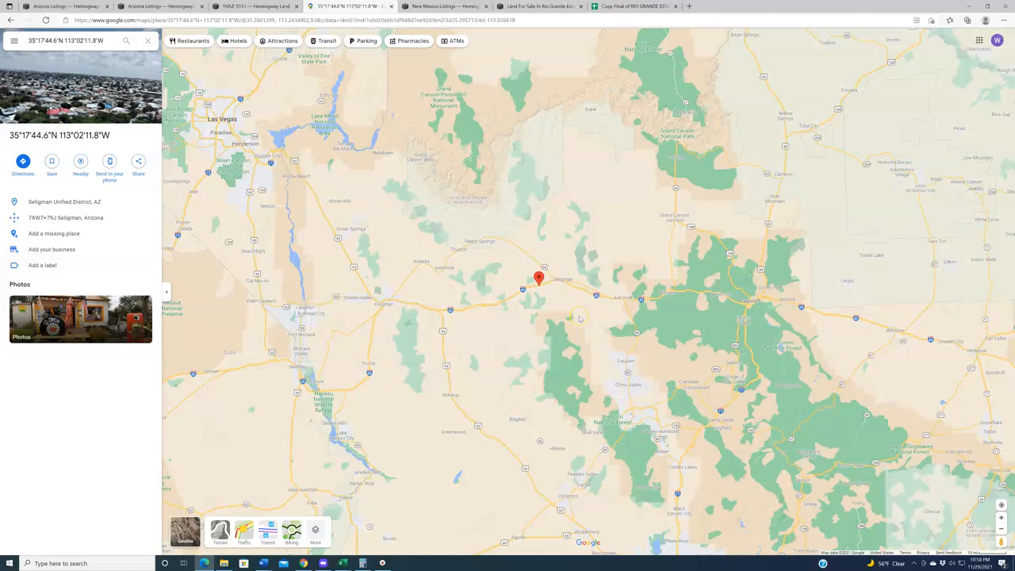
pyautogui.moveTo(543, 359)
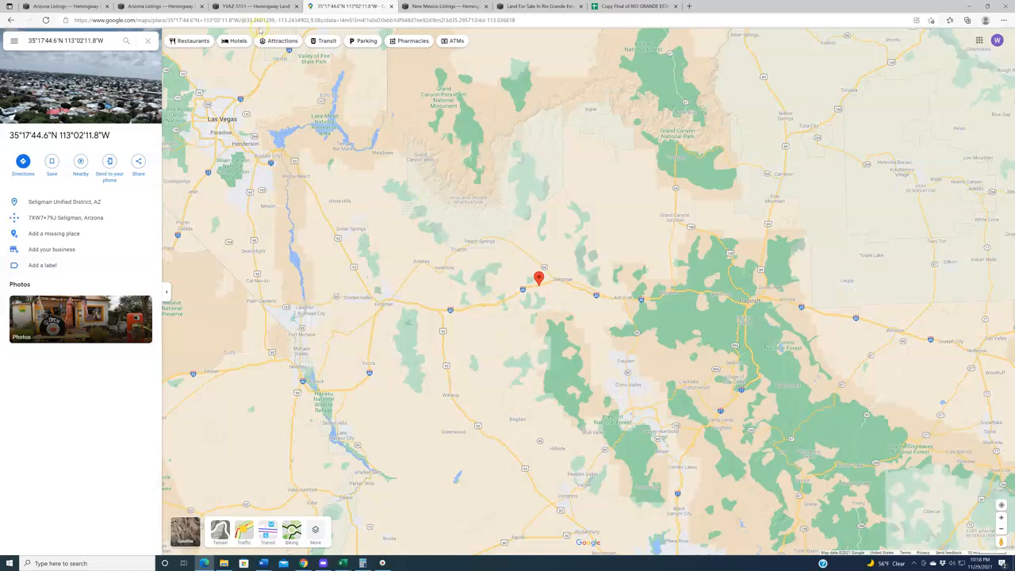
# Bring up the YVAZ-5151 listing with its Seligman storefront and lot frontage photos.
pyautogui.click(254, 6)
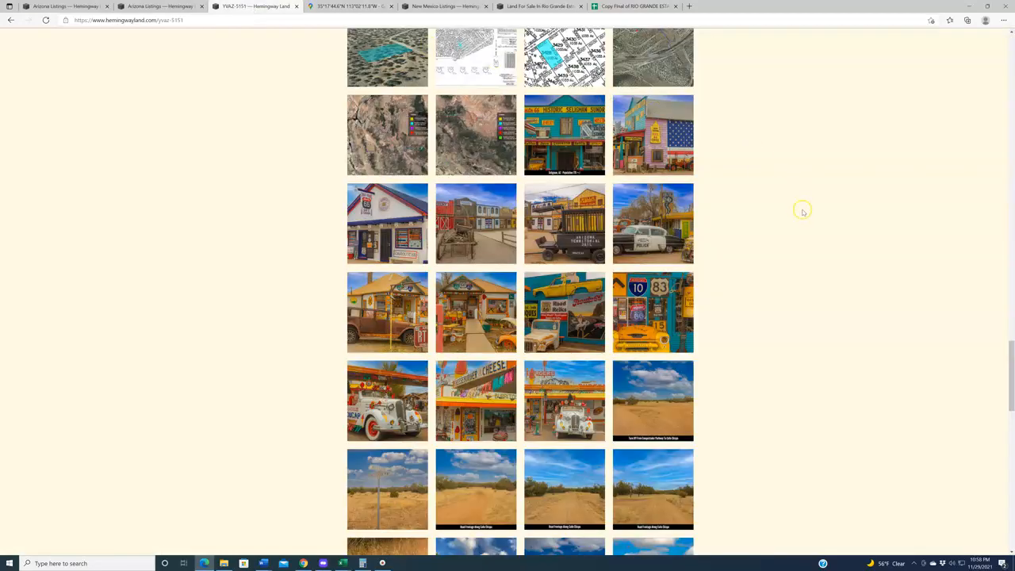
pyautogui.moveTo(799, 248)
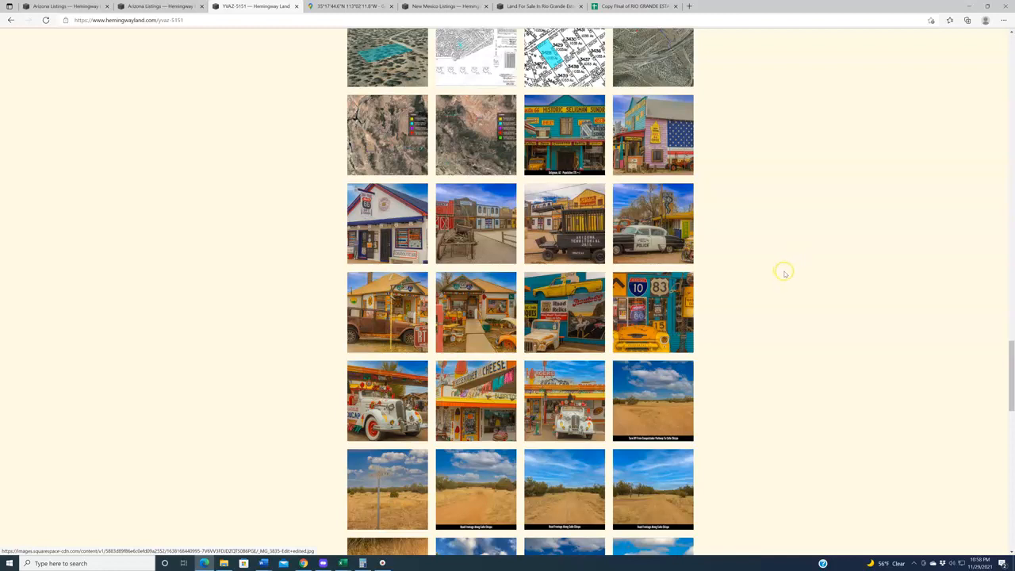
pyautogui.moveTo(799, 273)
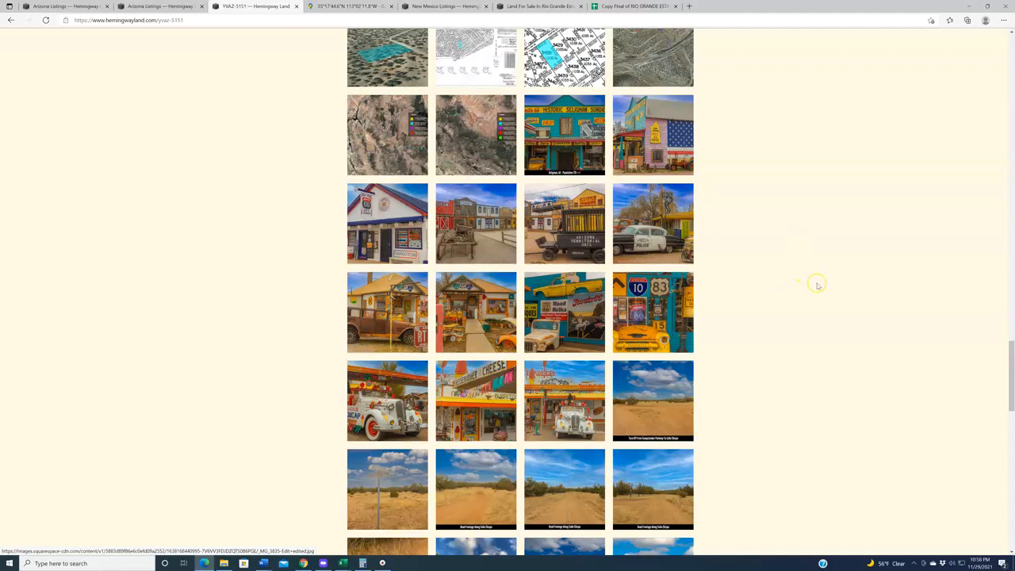
pyautogui.moveTo(819, 285)
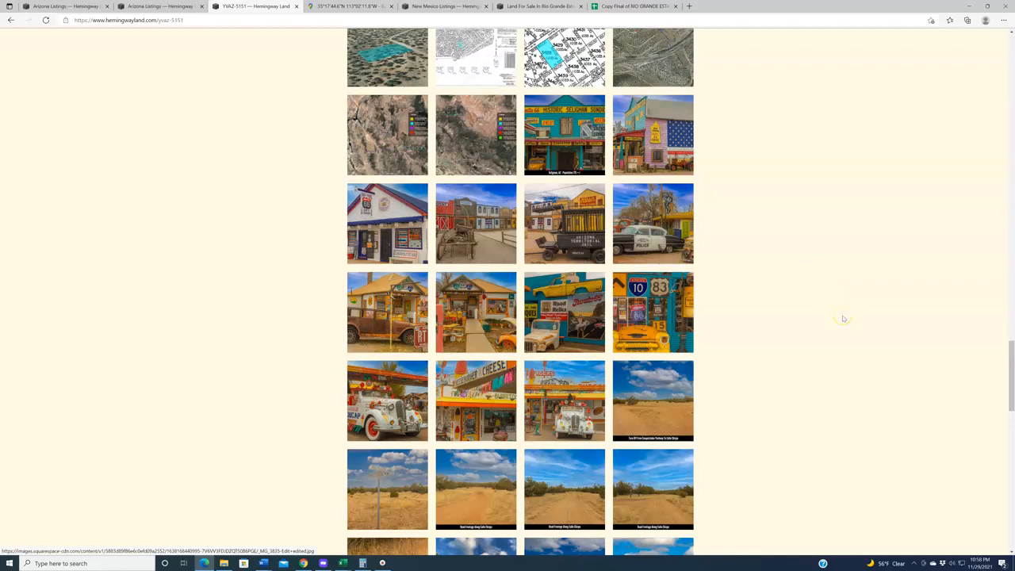
pyautogui.click(653, 400)
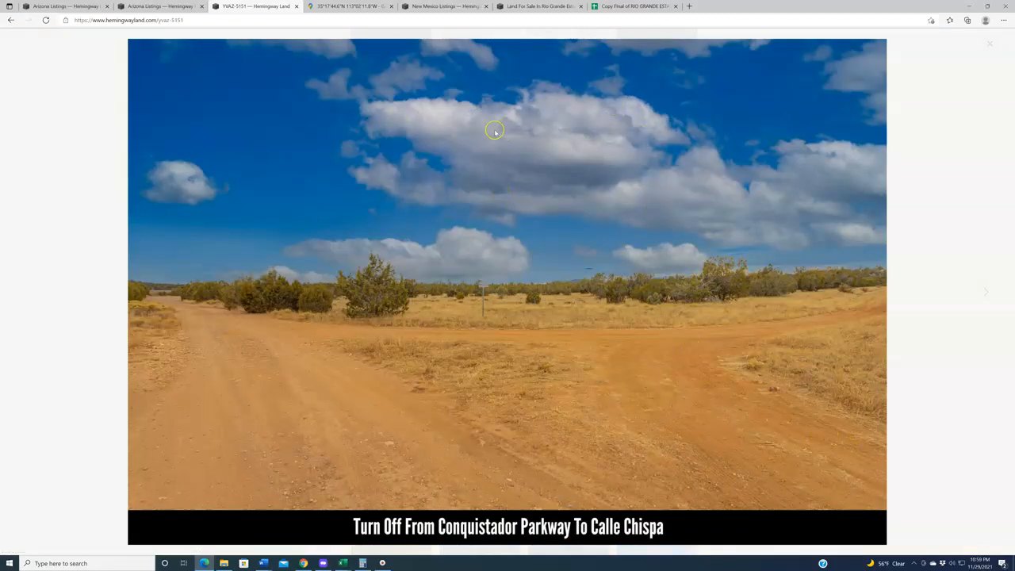
pyautogui.click(986, 292)
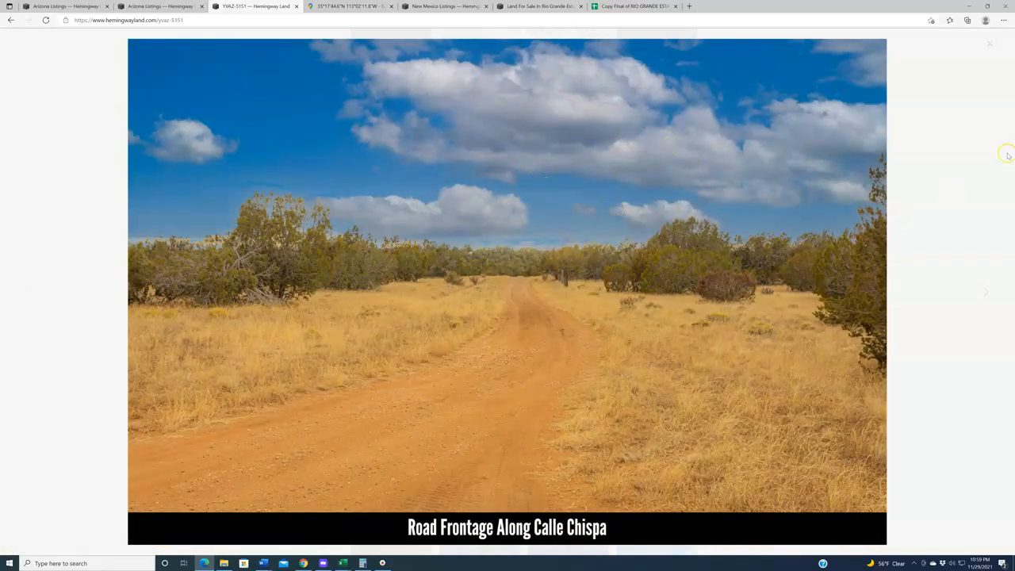
pyautogui.click(989, 44)
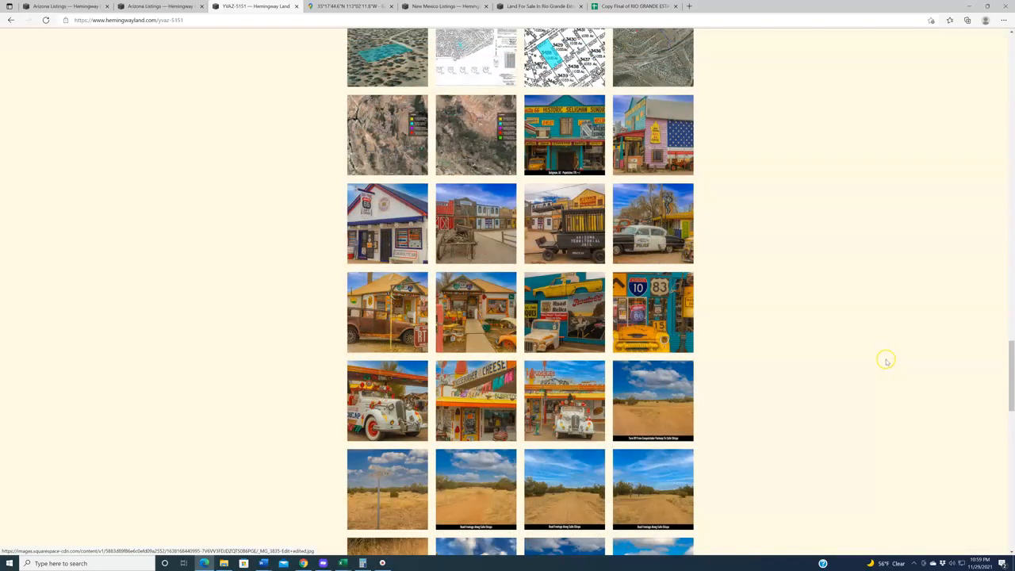
pyautogui.moveTo(883, 366)
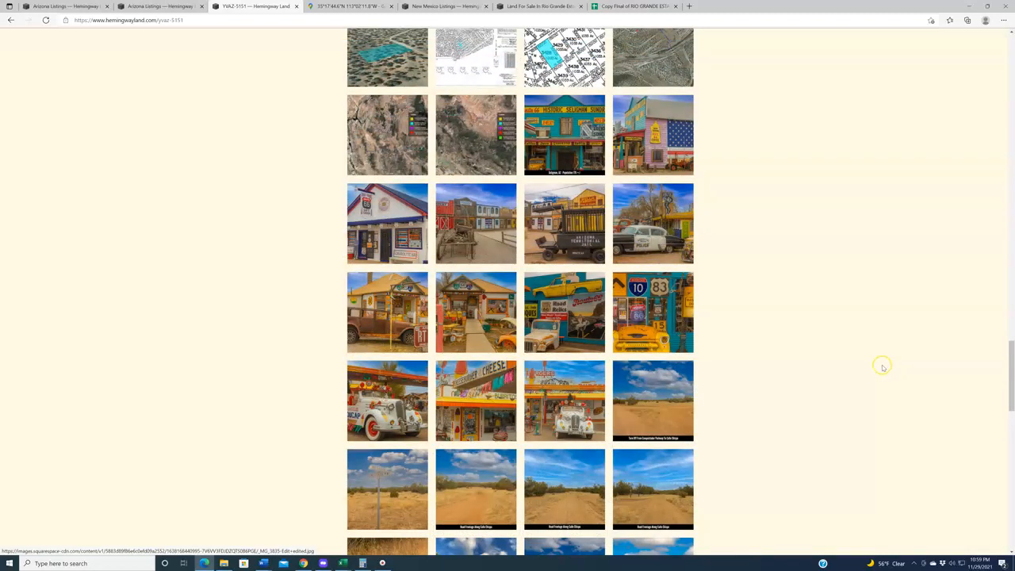
pyautogui.moveTo(865, 394)
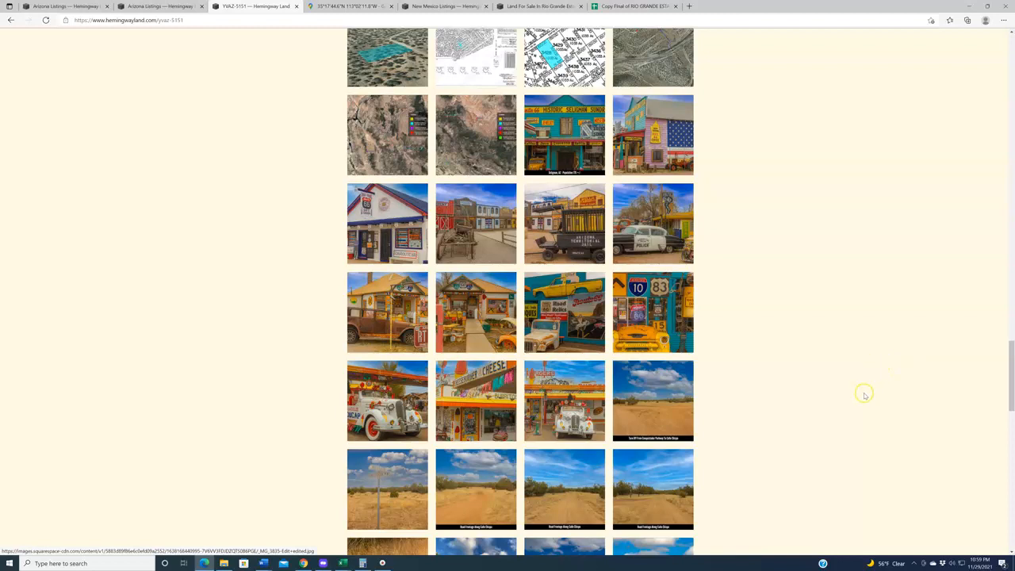
pyautogui.moveTo(861, 396)
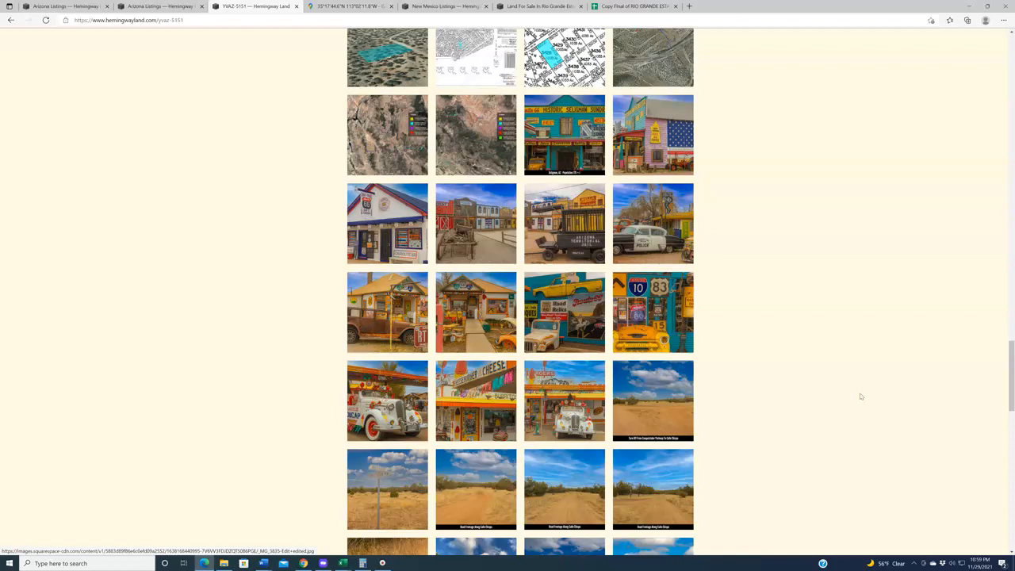
pyautogui.moveTo(672, 410)
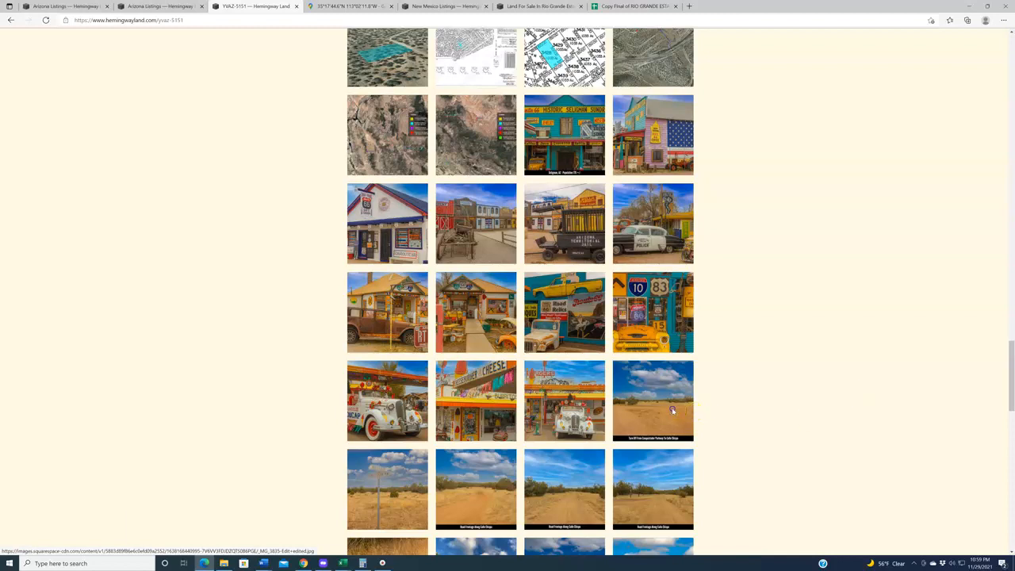
pyautogui.click(652, 400)
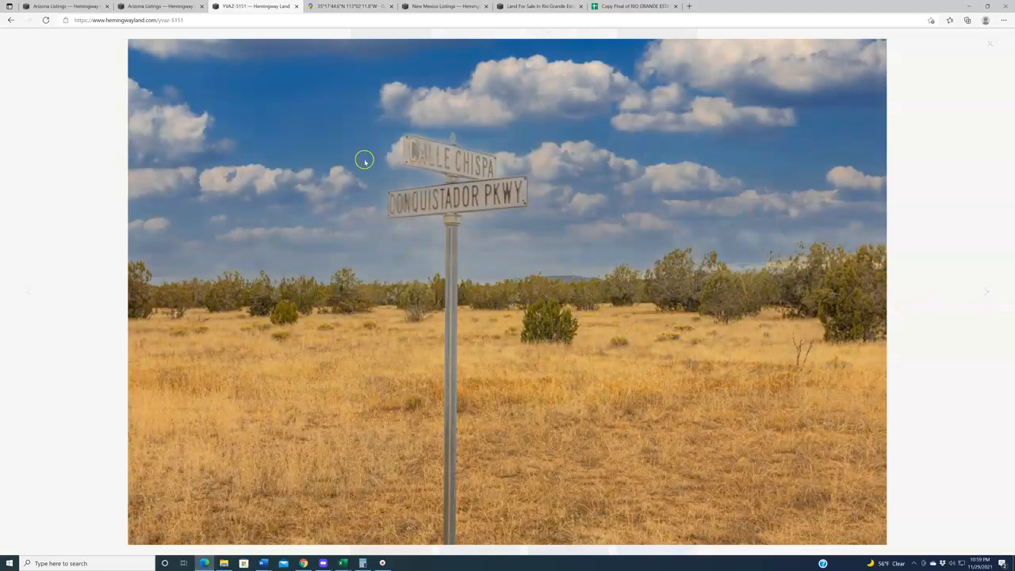
pyautogui.moveTo(799, 183)
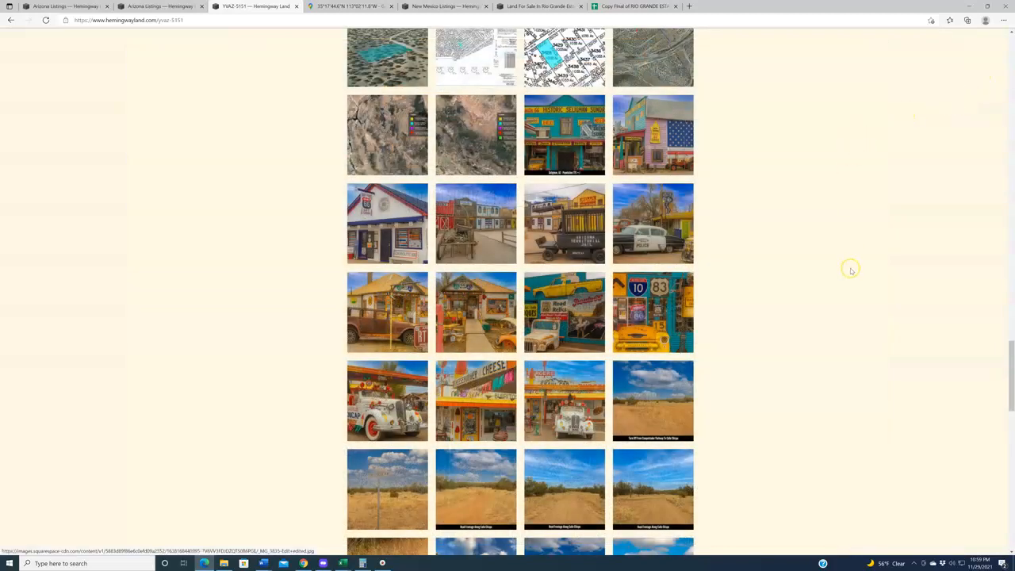
pyautogui.scroll(-3)
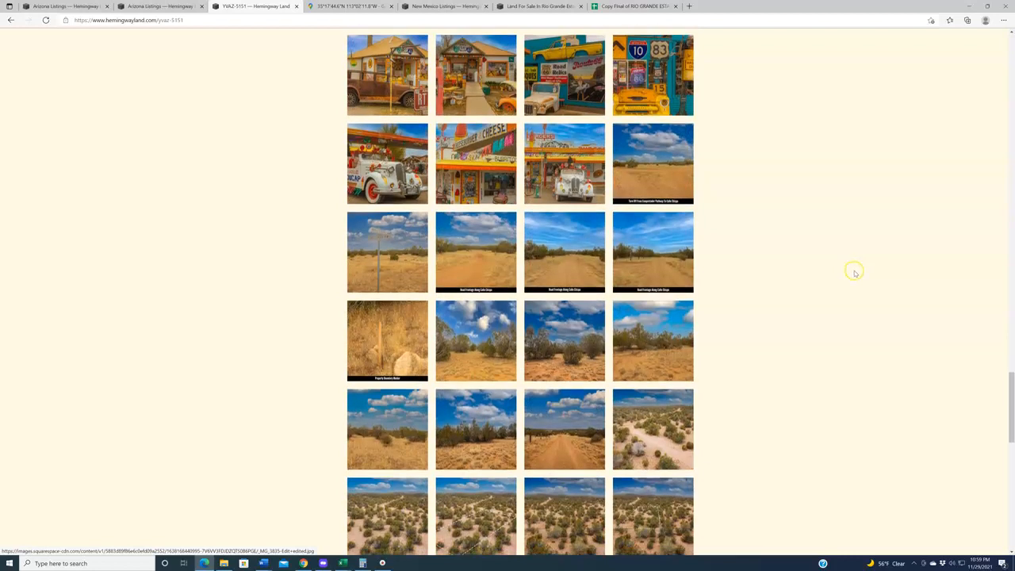
pyautogui.scroll(-3)
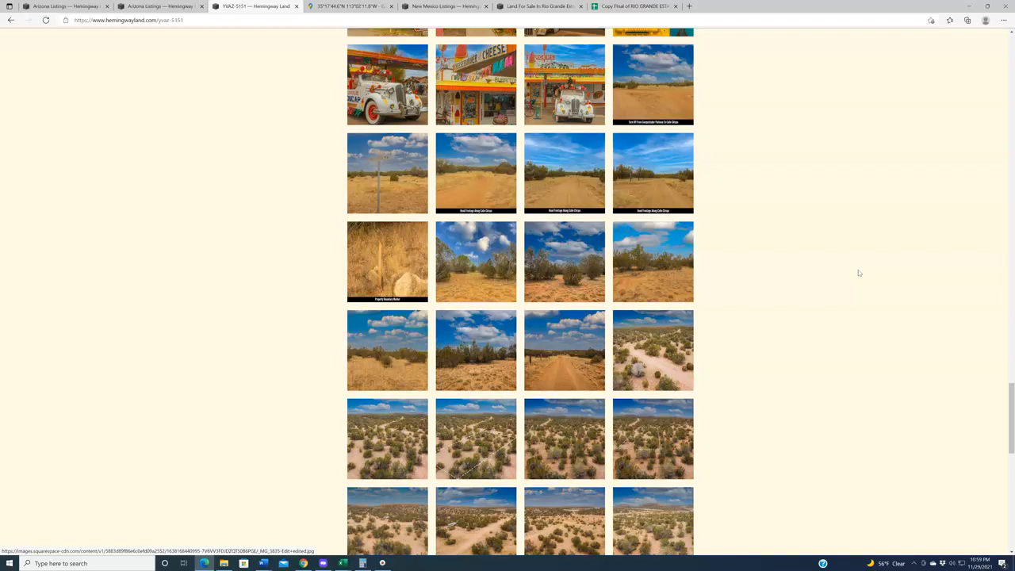
pyautogui.scroll(-3)
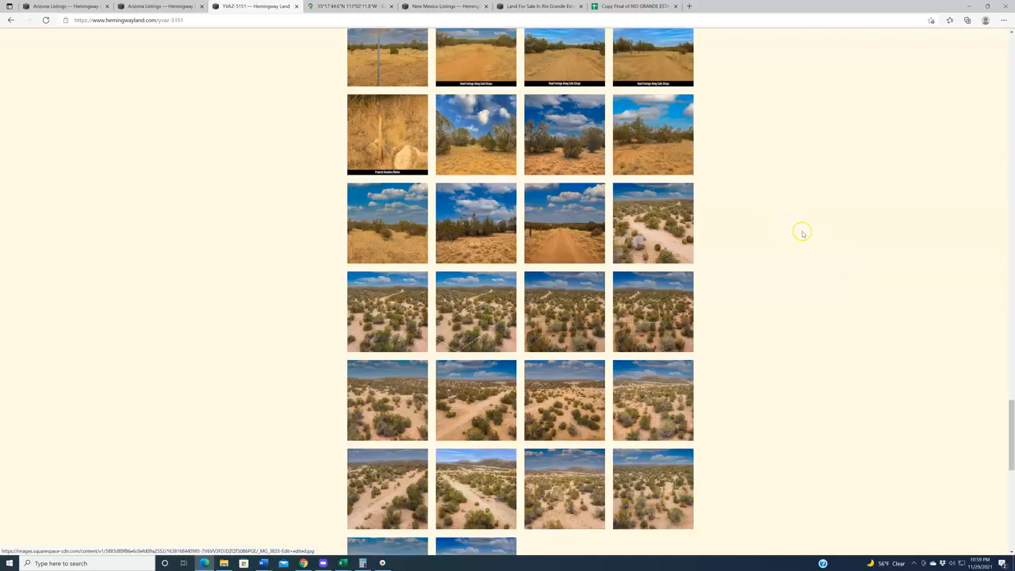
pyautogui.scroll(-3)
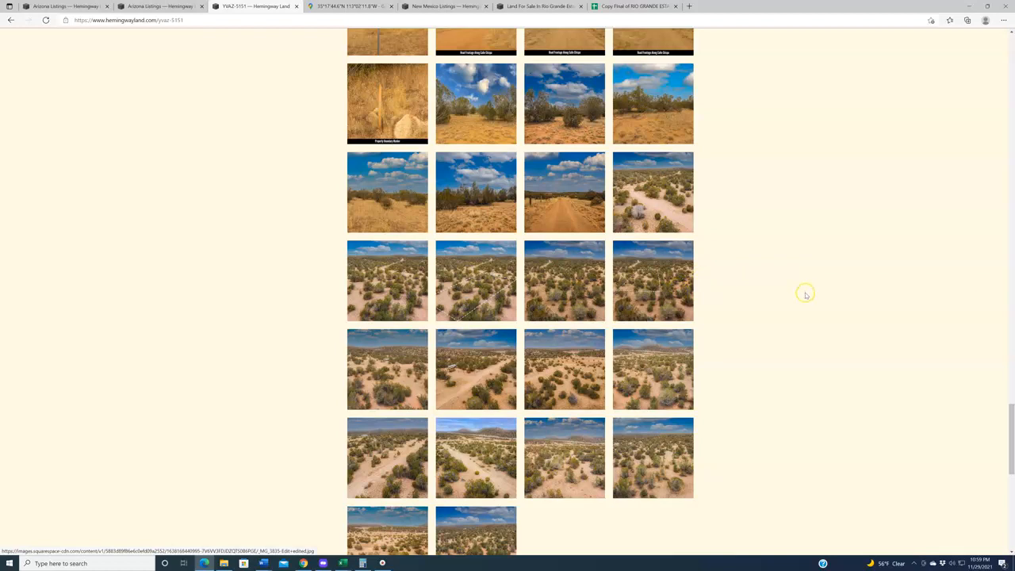
pyautogui.scroll(-3)
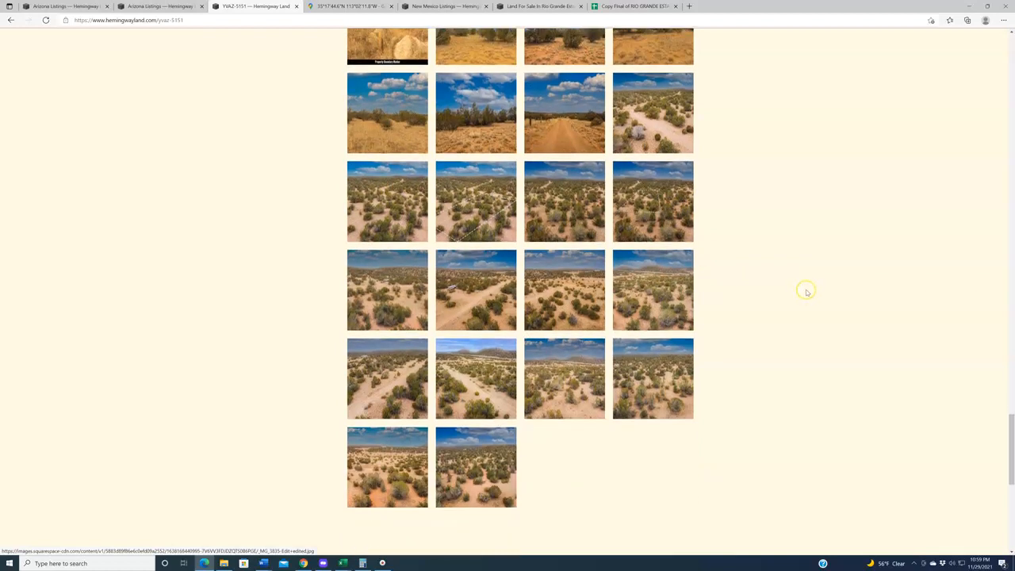
pyautogui.scroll(3)
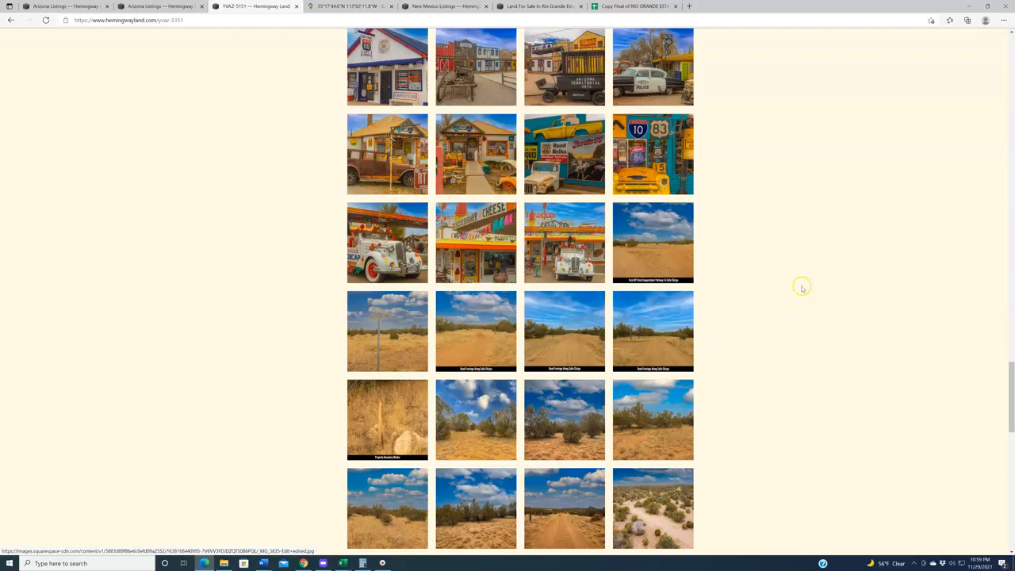
# Switch to the map pinning the lot beside the highway just west of Seligman.
pyautogui.click(349, 6)
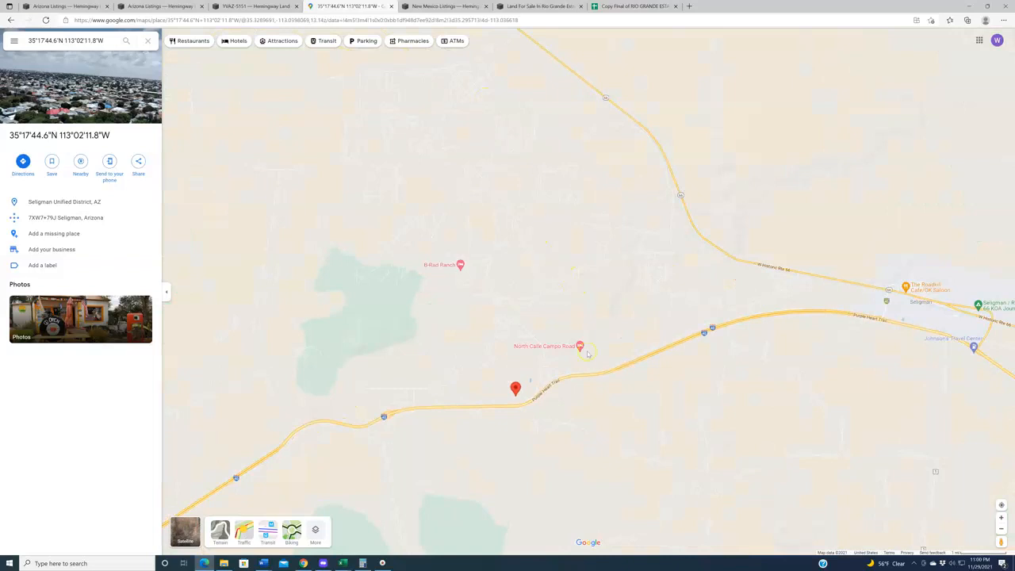
pyautogui.moveTo(597, 358)
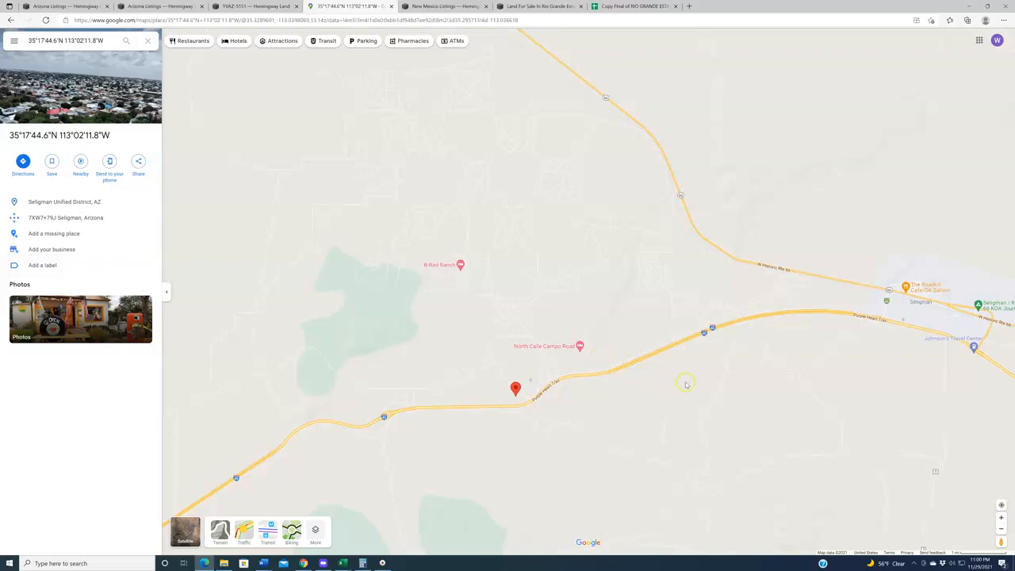
pyautogui.moveTo(666, 379)
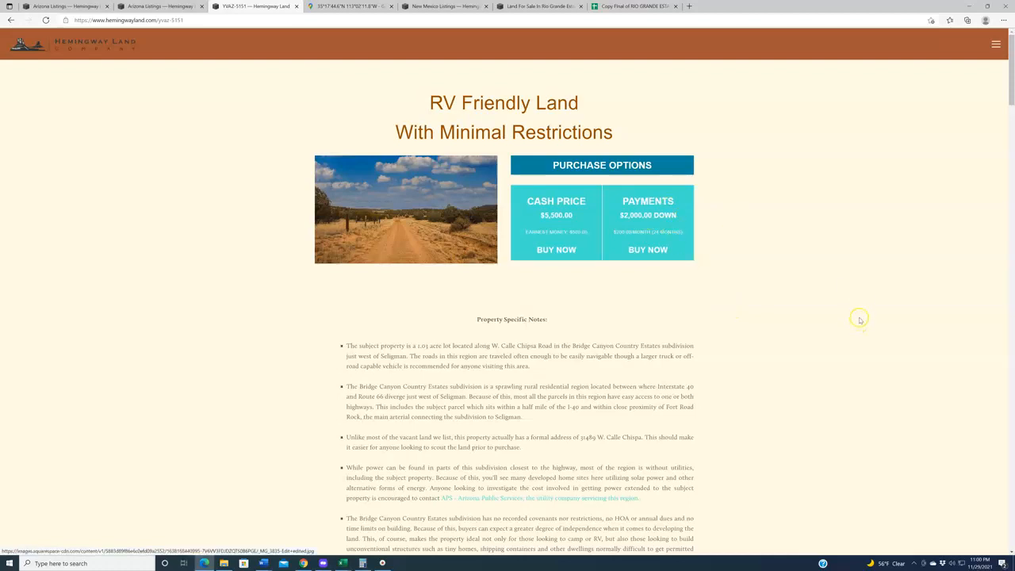
pyautogui.moveTo(850, 319)
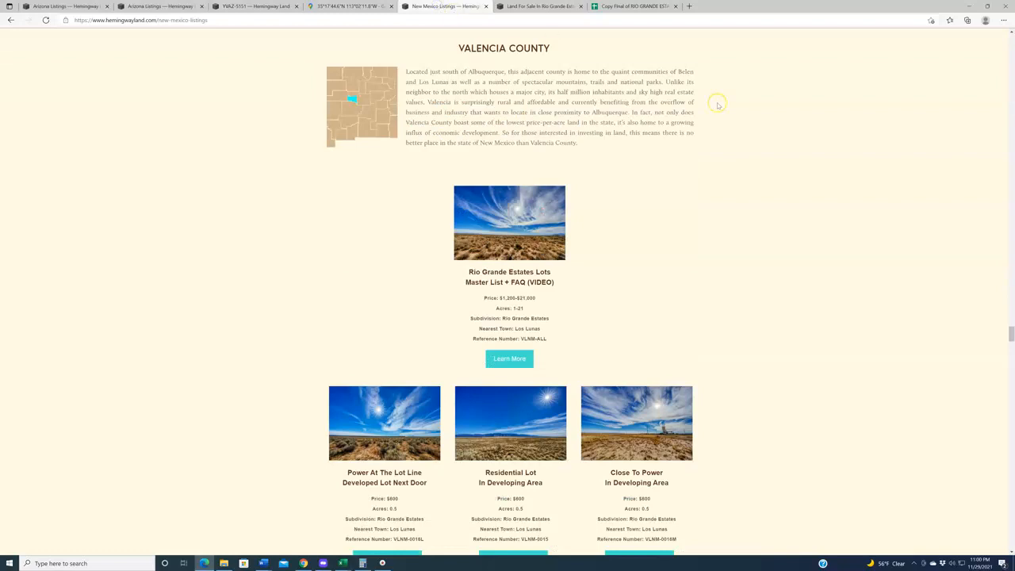
pyautogui.moveTo(902, 214)
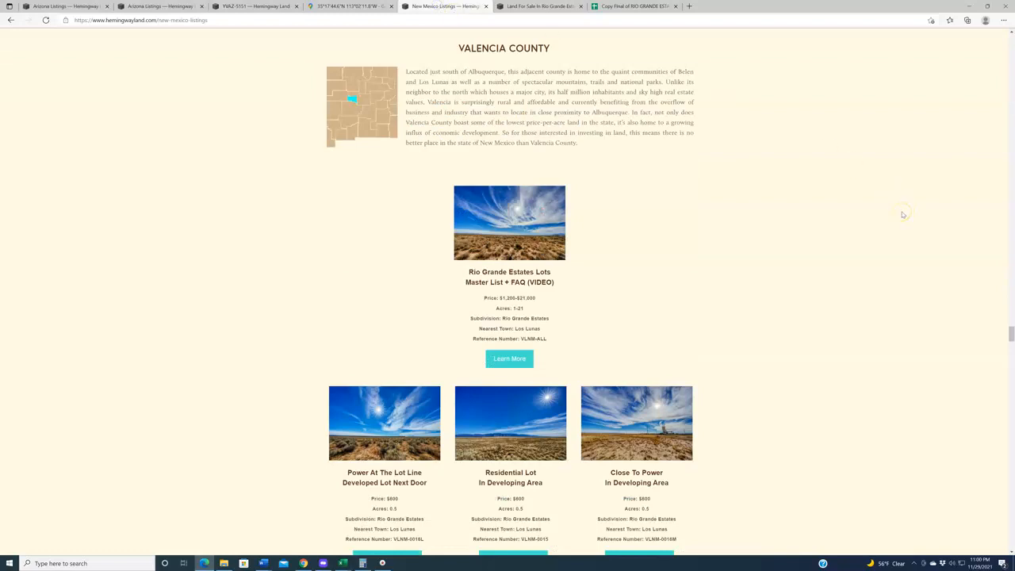
pyautogui.moveTo(896, 214)
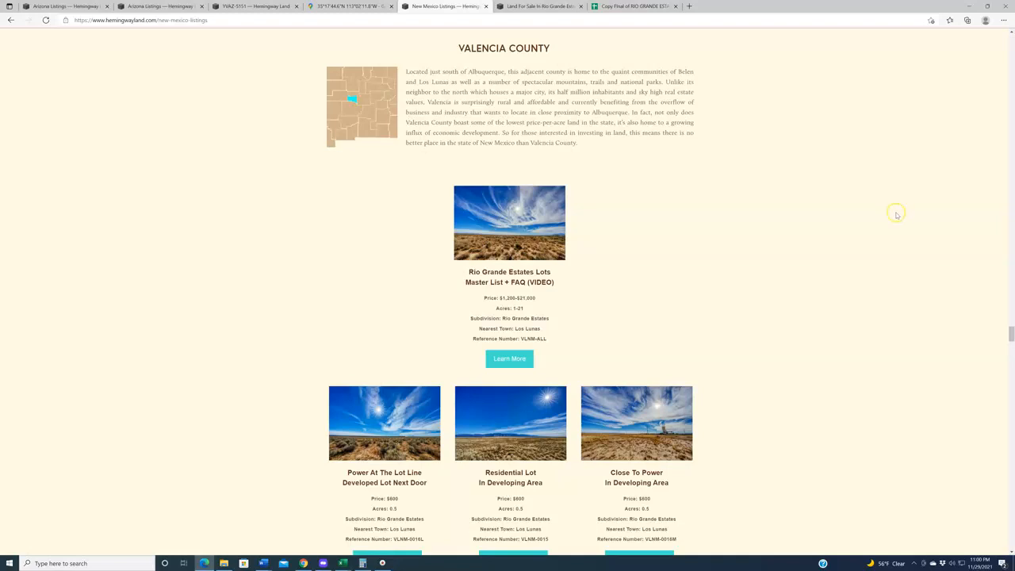
# Scroll the Rio Grande Estates page past the four-zone map to the spreadsheet column guide.
pyautogui.click(539, 6)
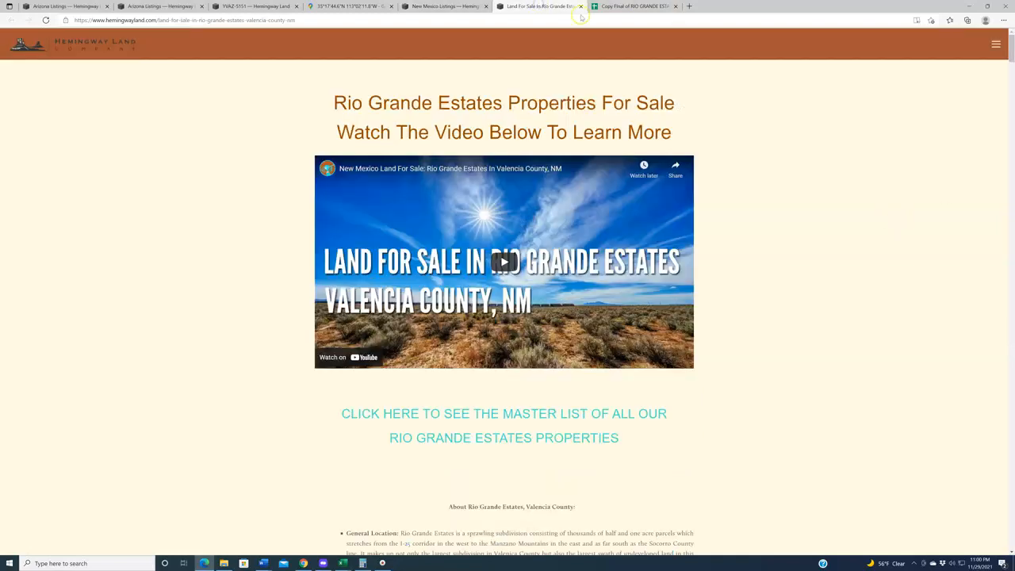
pyautogui.moveTo(880, 279)
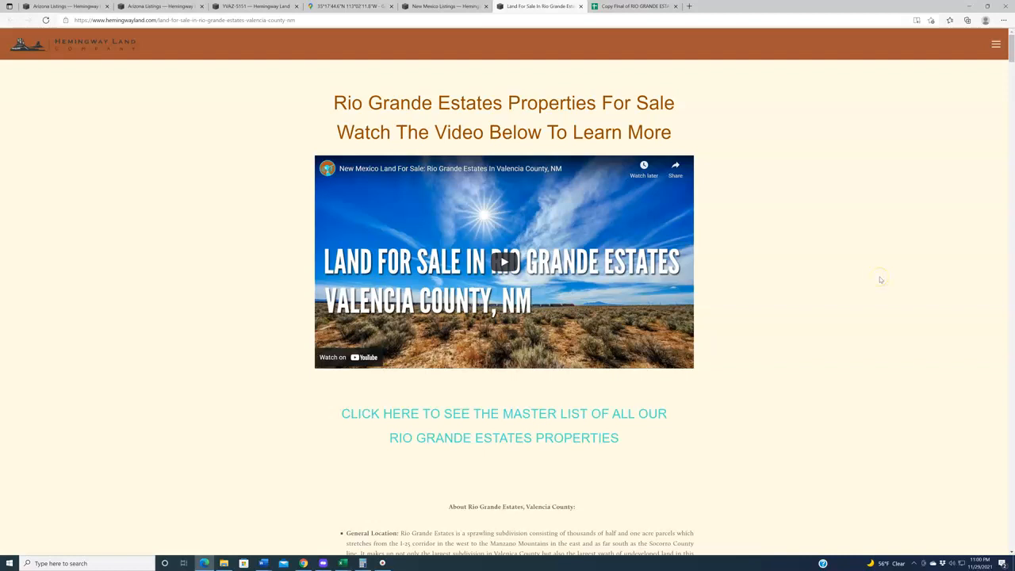
pyautogui.scroll(-3)
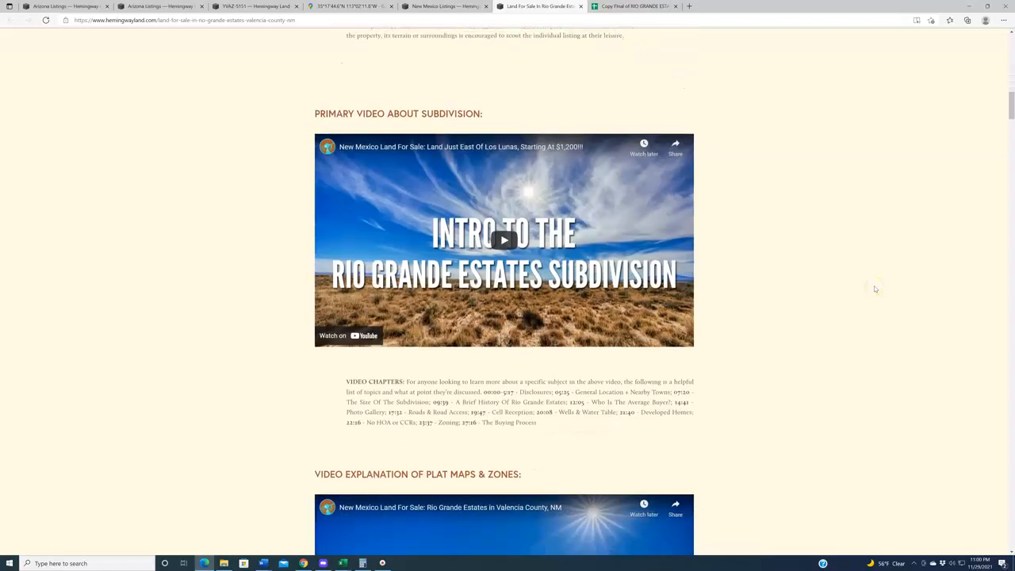
pyautogui.scroll(-3)
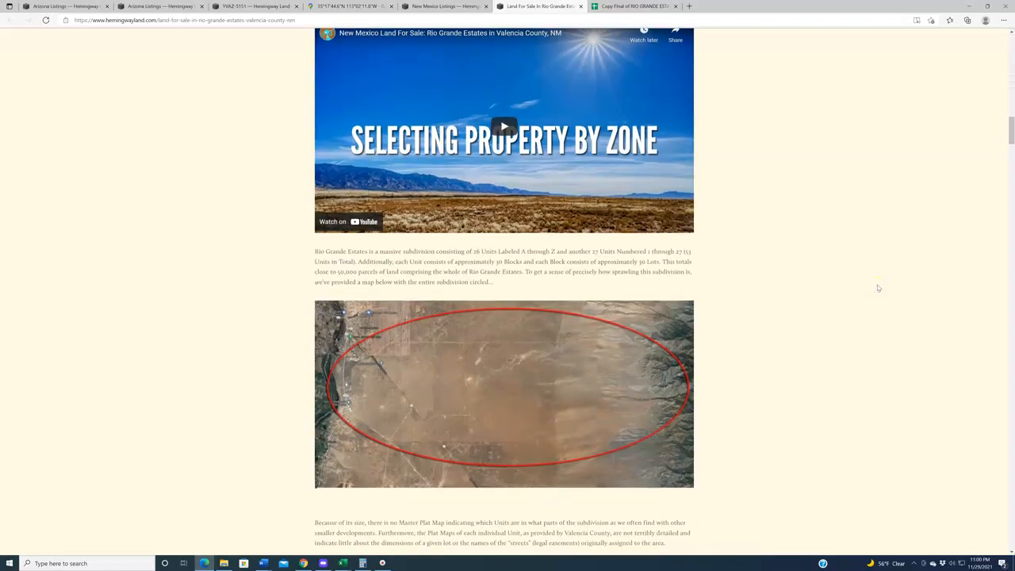
pyautogui.scroll(-3)
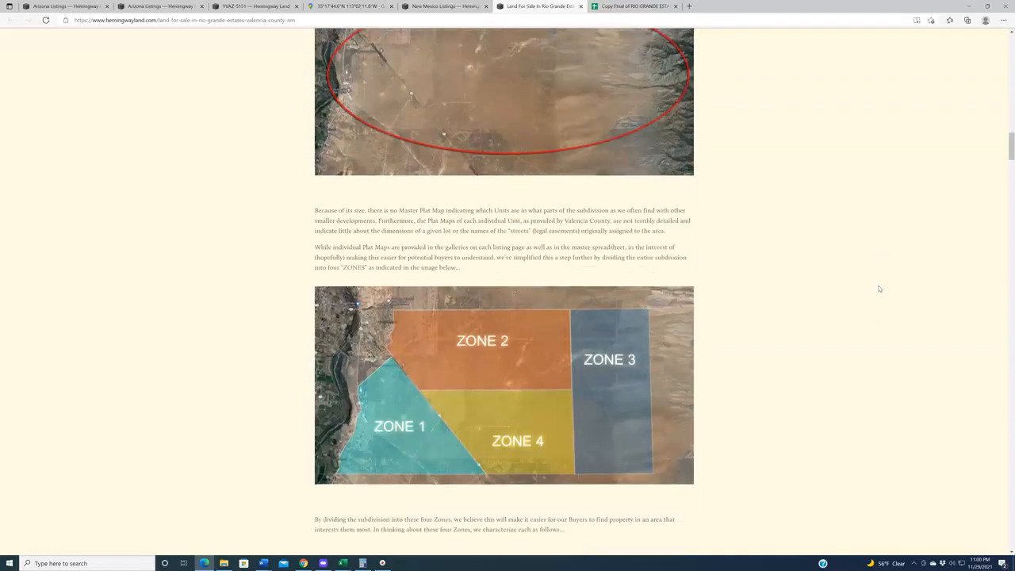
pyautogui.scroll(-3)
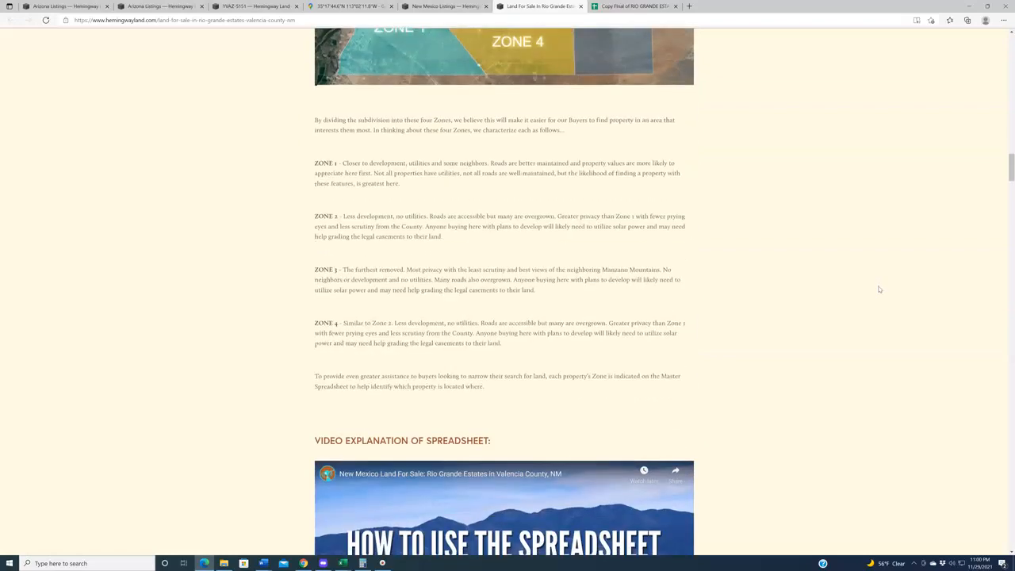
pyautogui.scroll(-3)
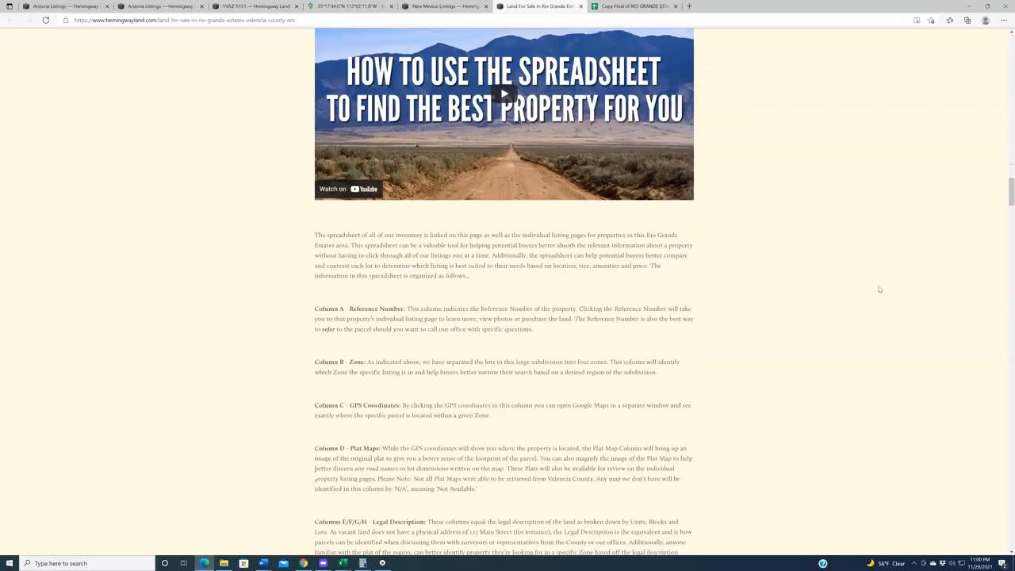
pyautogui.scroll(-3)
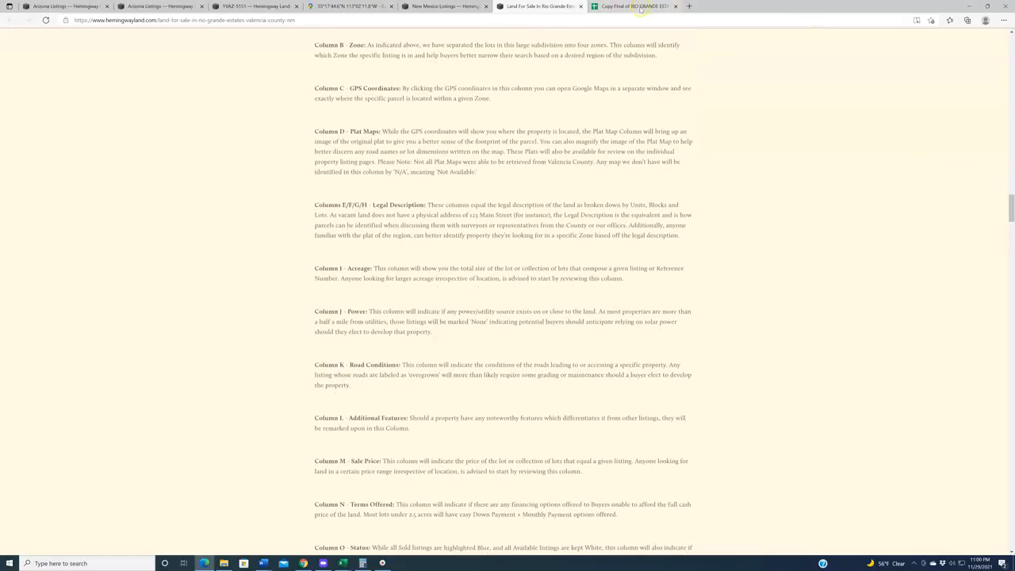
# Highlight the Power column, a road access entry and a $1,200 sale price in the spreadsheet.
pyautogui.click(631, 7)
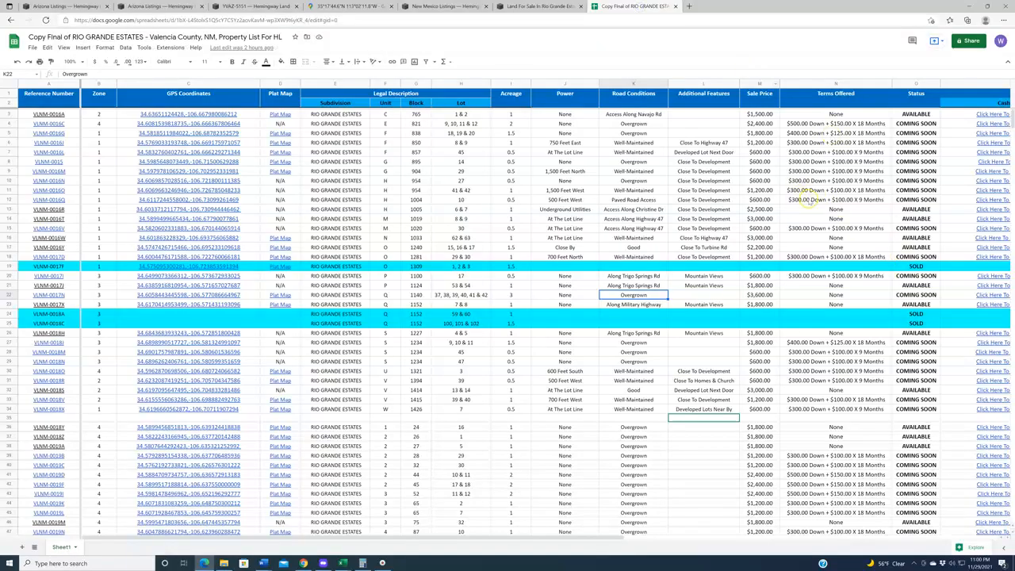
pyautogui.scroll(-3)
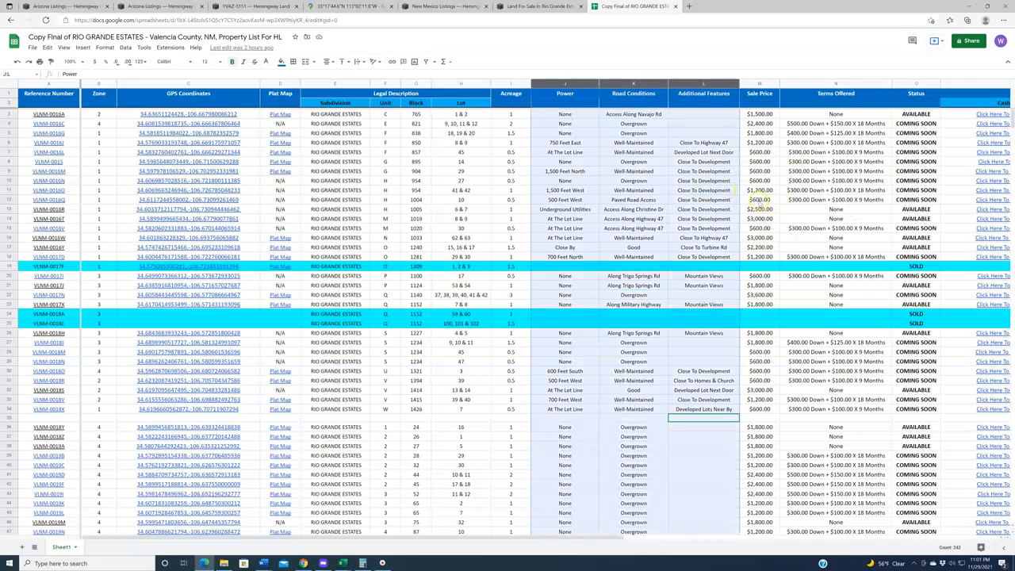
pyautogui.click(633, 190)
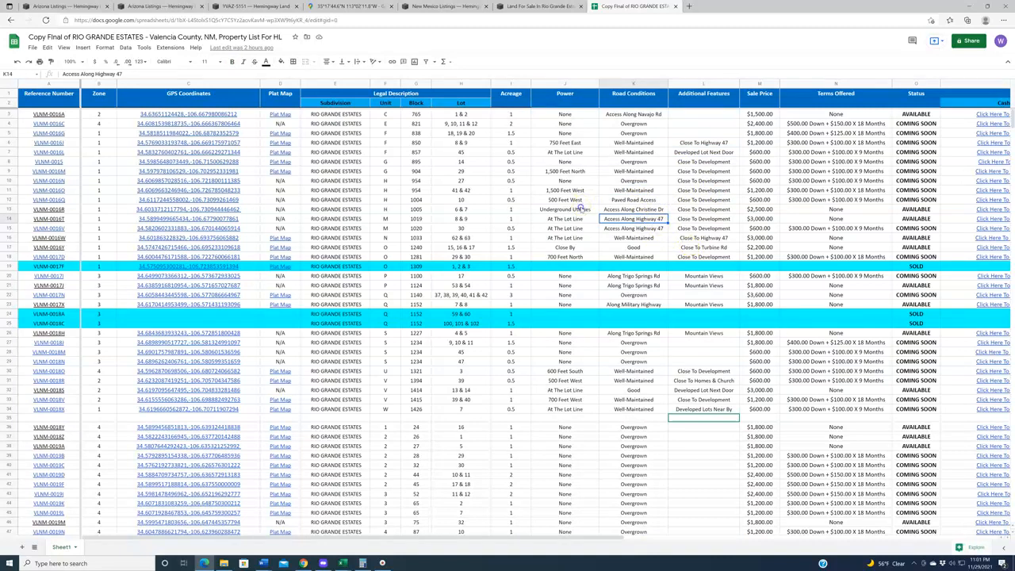
pyautogui.click(565, 209)
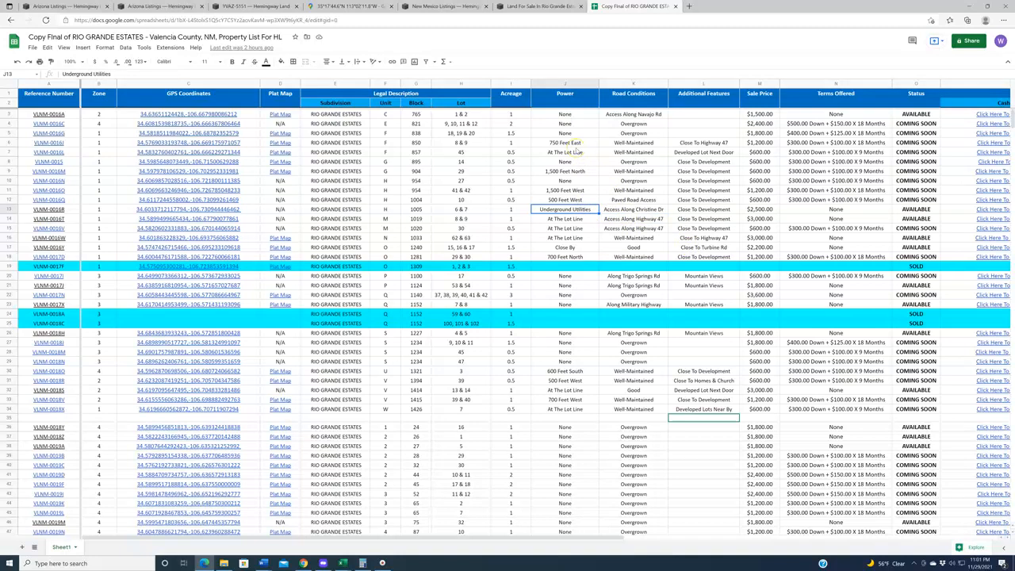
pyautogui.moveTo(593, 157)
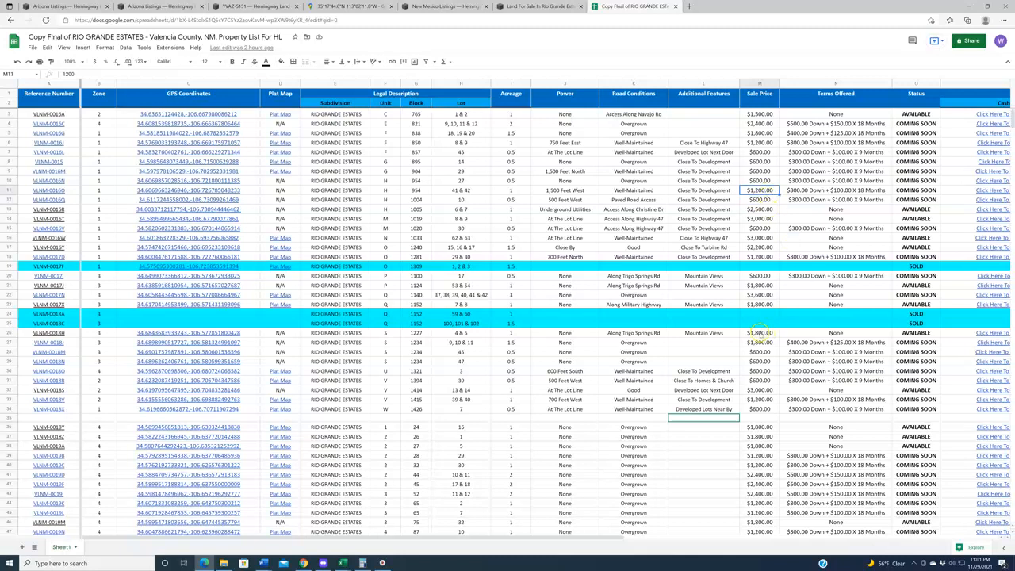
pyautogui.click(758, 341)
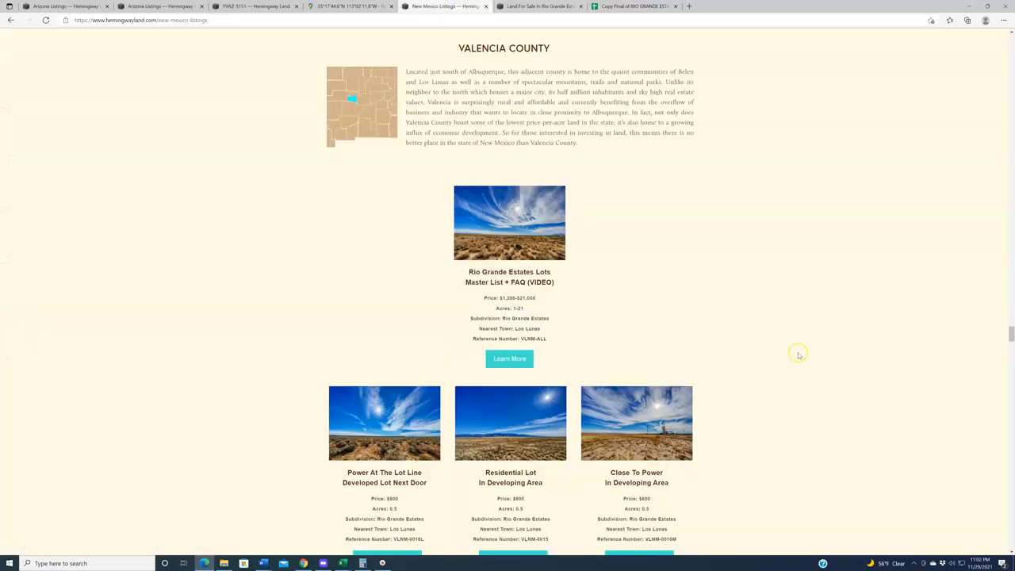
# Scroll through the Valencia County $600 and $1,200 lot cards, then reopen the spreadsheet tab.
pyautogui.scroll(-3)
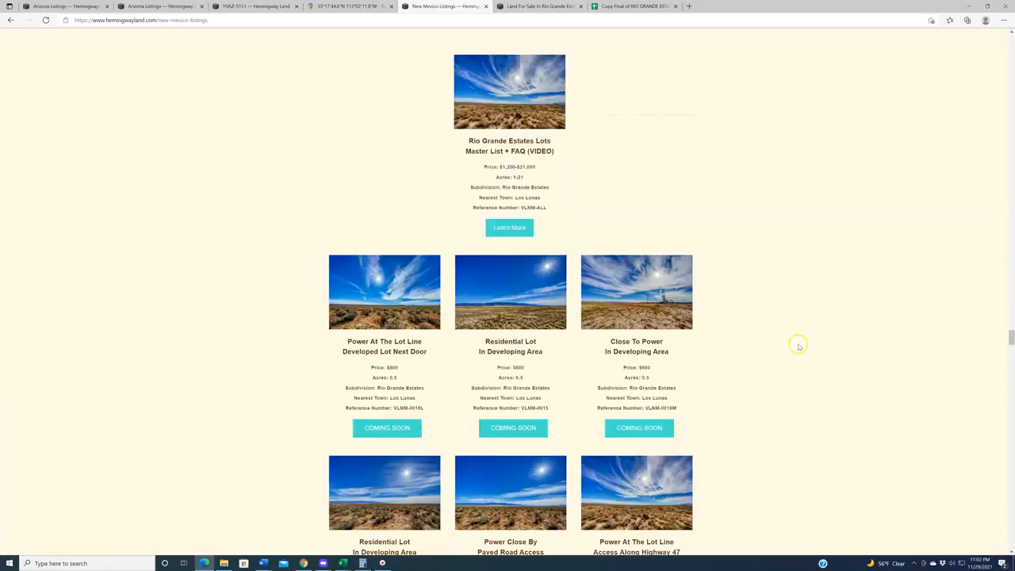
pyautogui.scroll(-3)
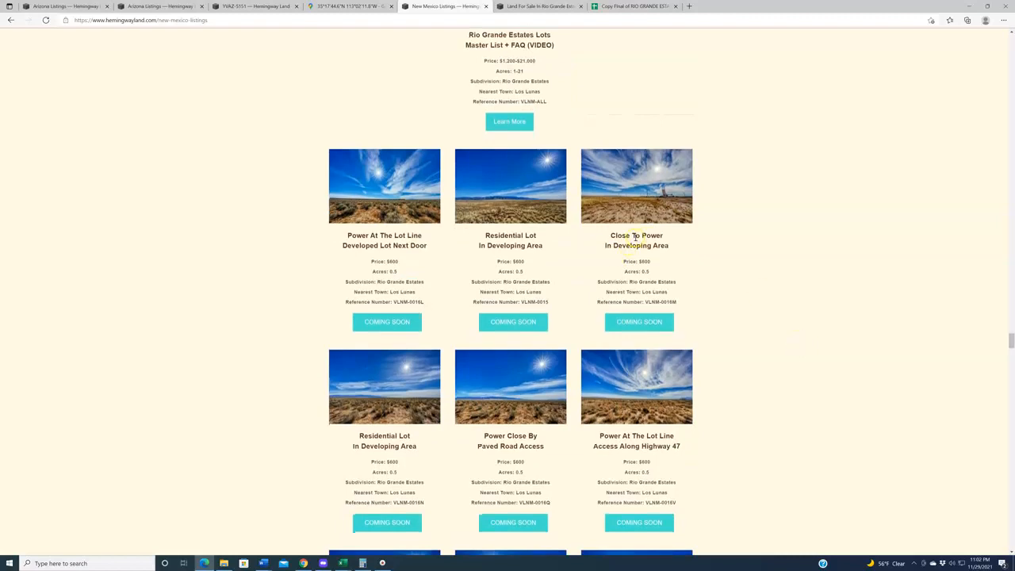
pyautogui.moveTo(354, 237)
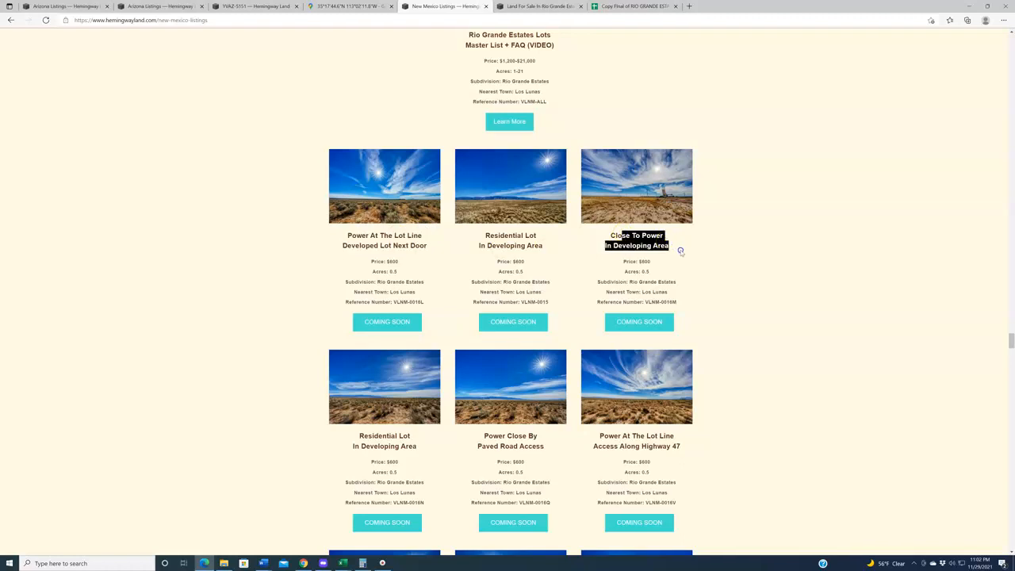
pyautogui.scroll(-3)
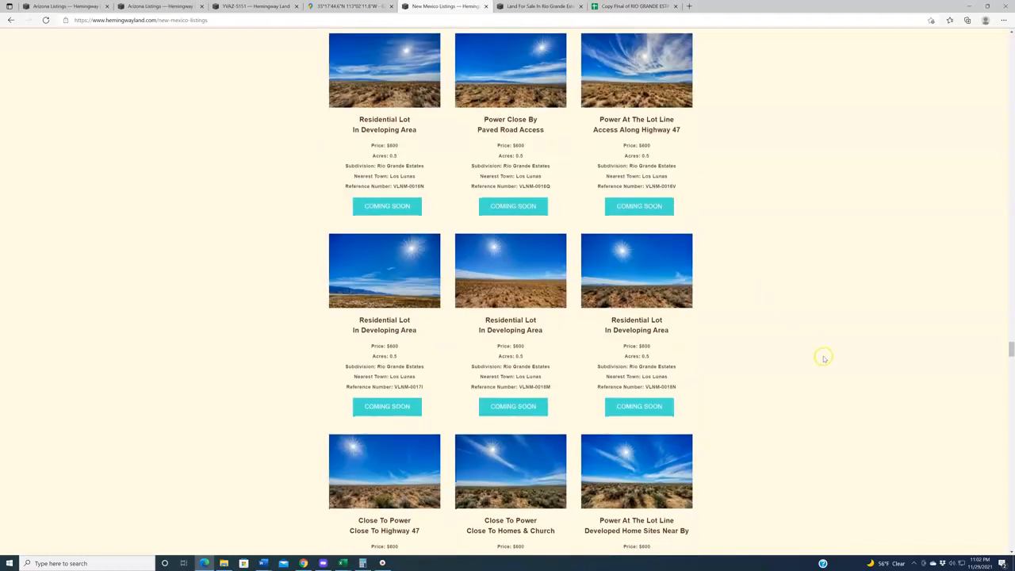
pyautogui.scroll(-3)
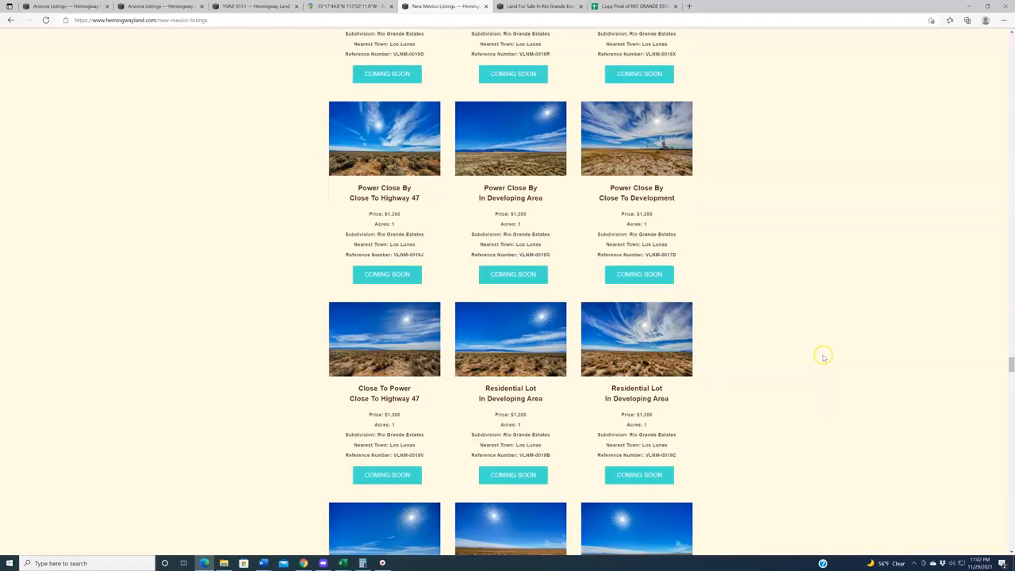
pyautogui.scroll(-3)
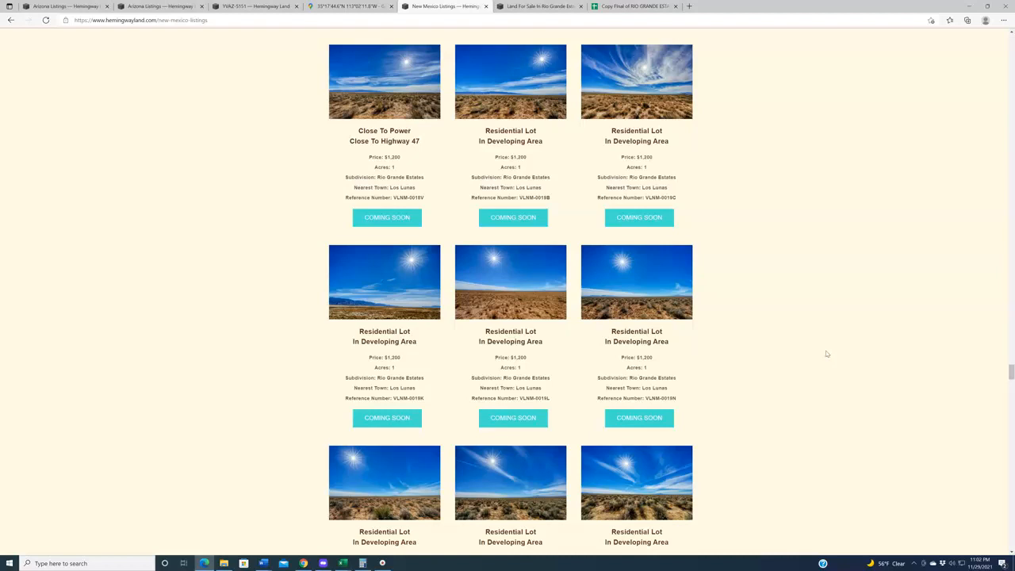
pyautogui.scroll(-3)
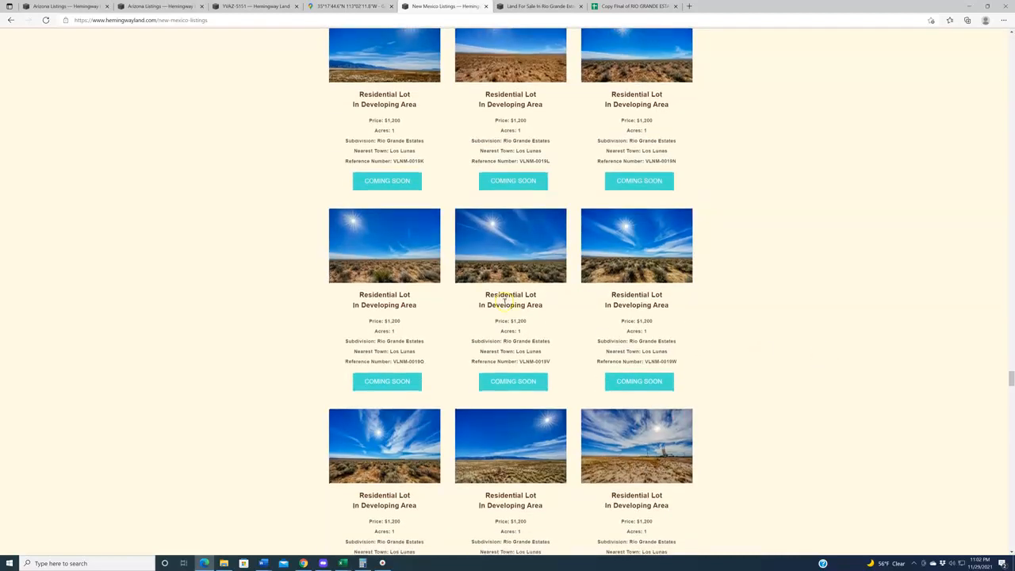
pyautogui.moveTo(752, 322)
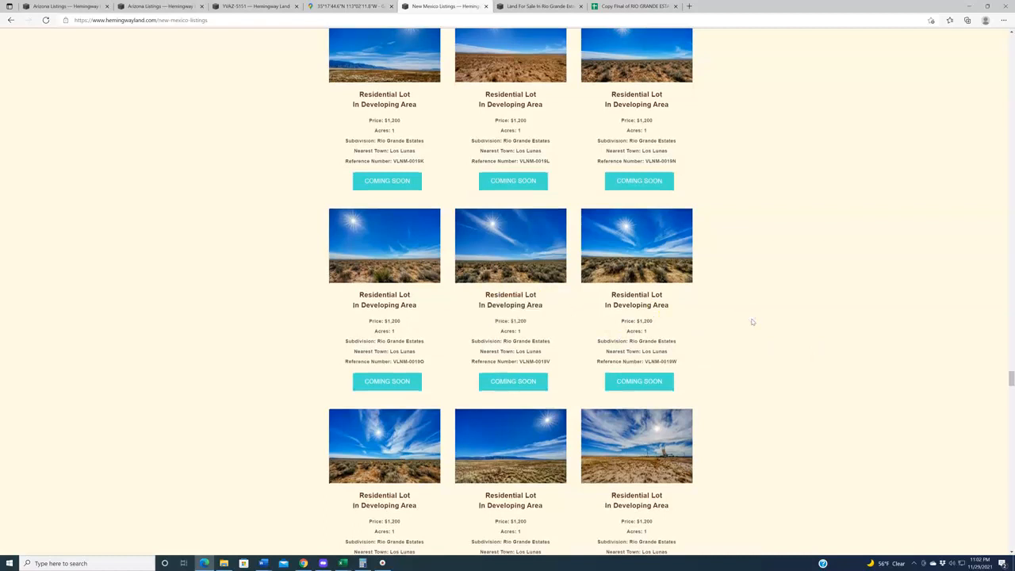
pyautogui.moveTo(750, 323)
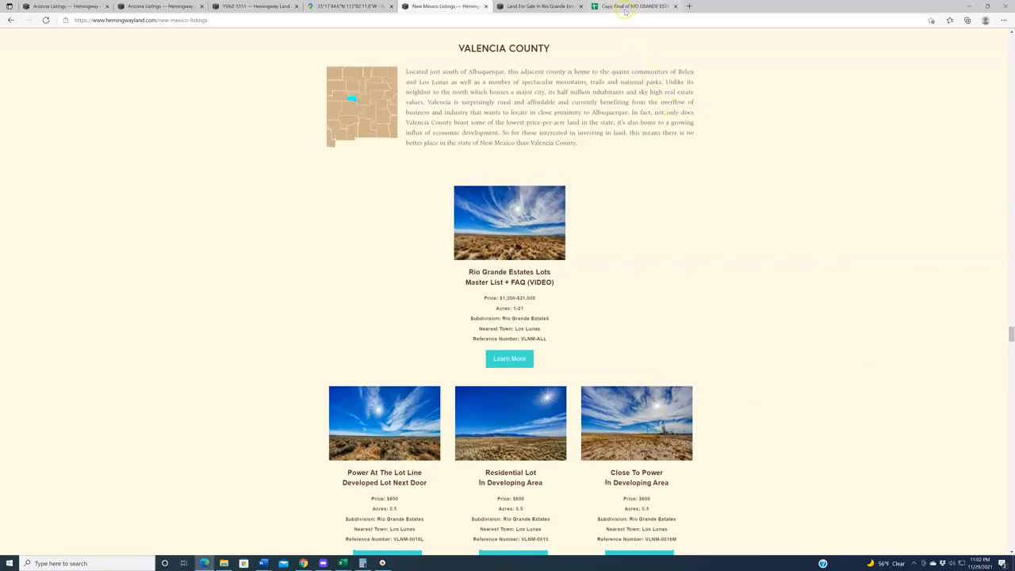
pyautogui.click(634, 6)
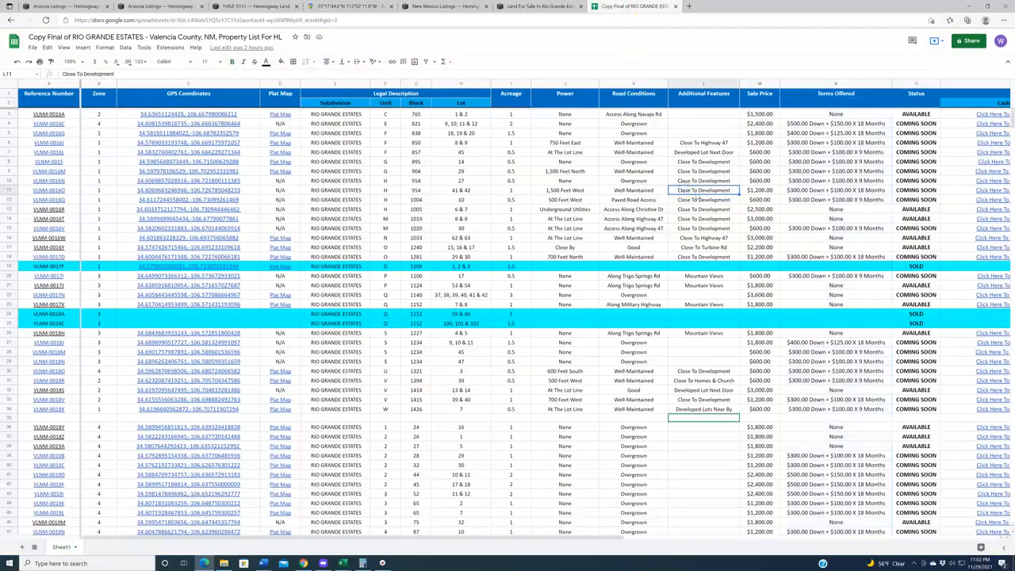